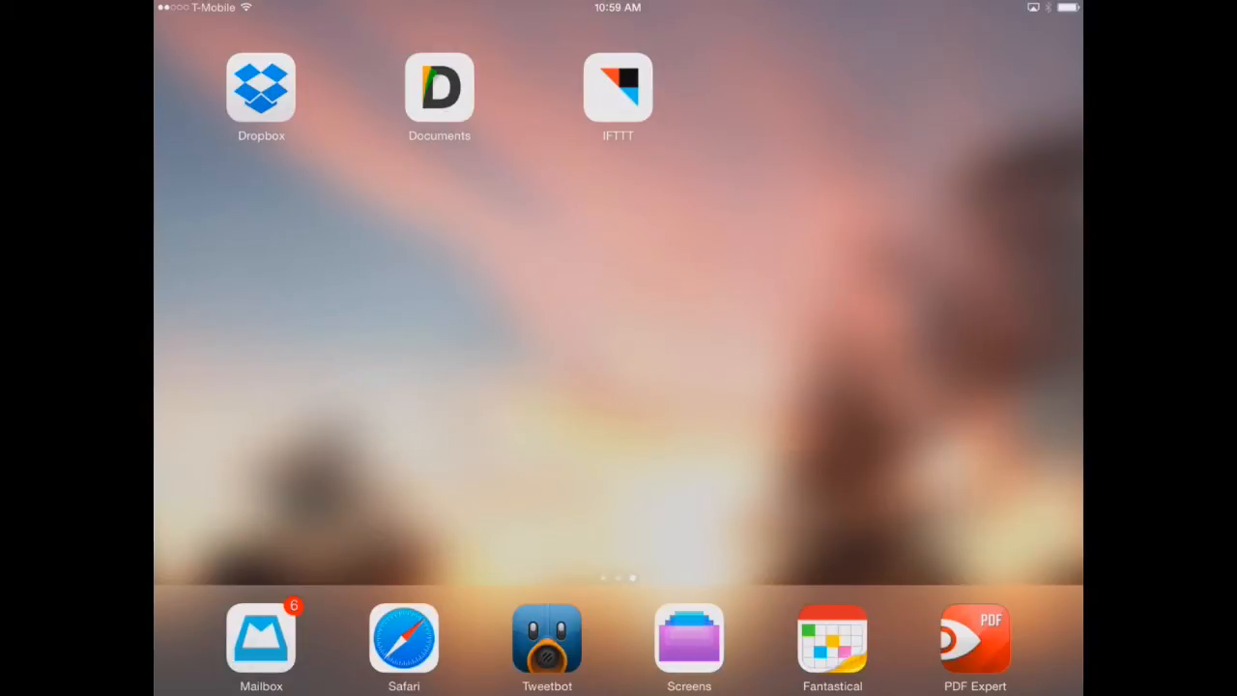
Launch Dropbox and sign in with the account's email and password
left_click(260, 87)
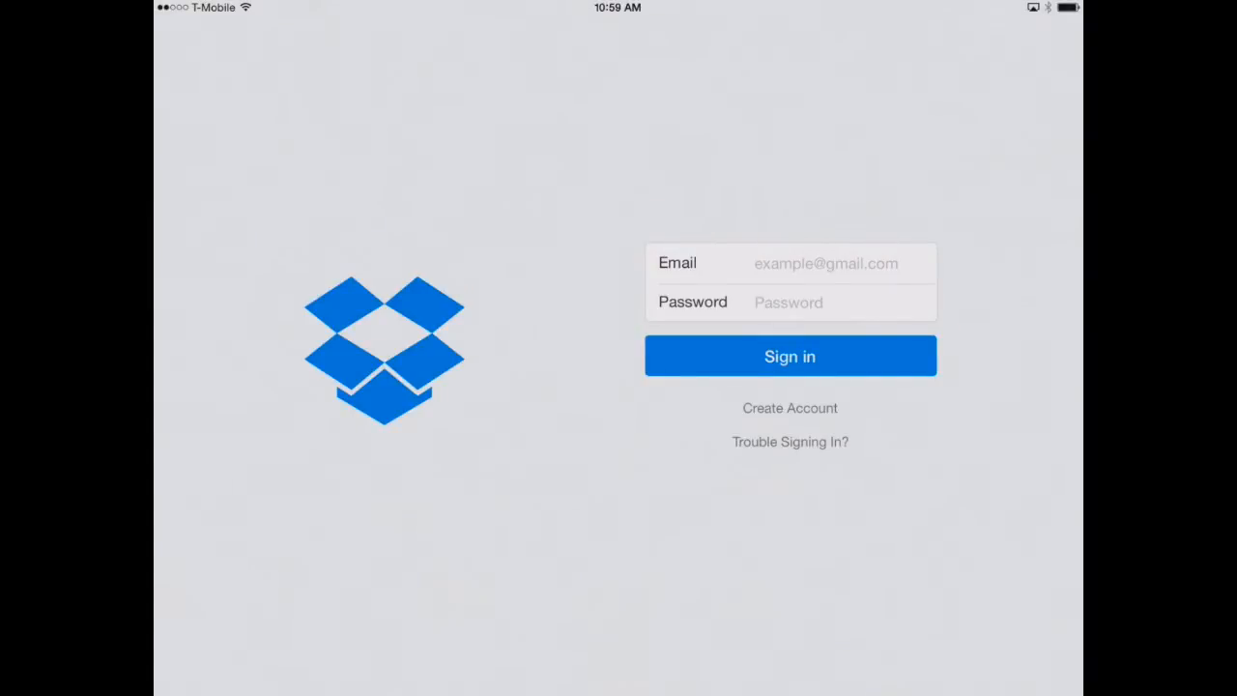
left_click(790, 407)
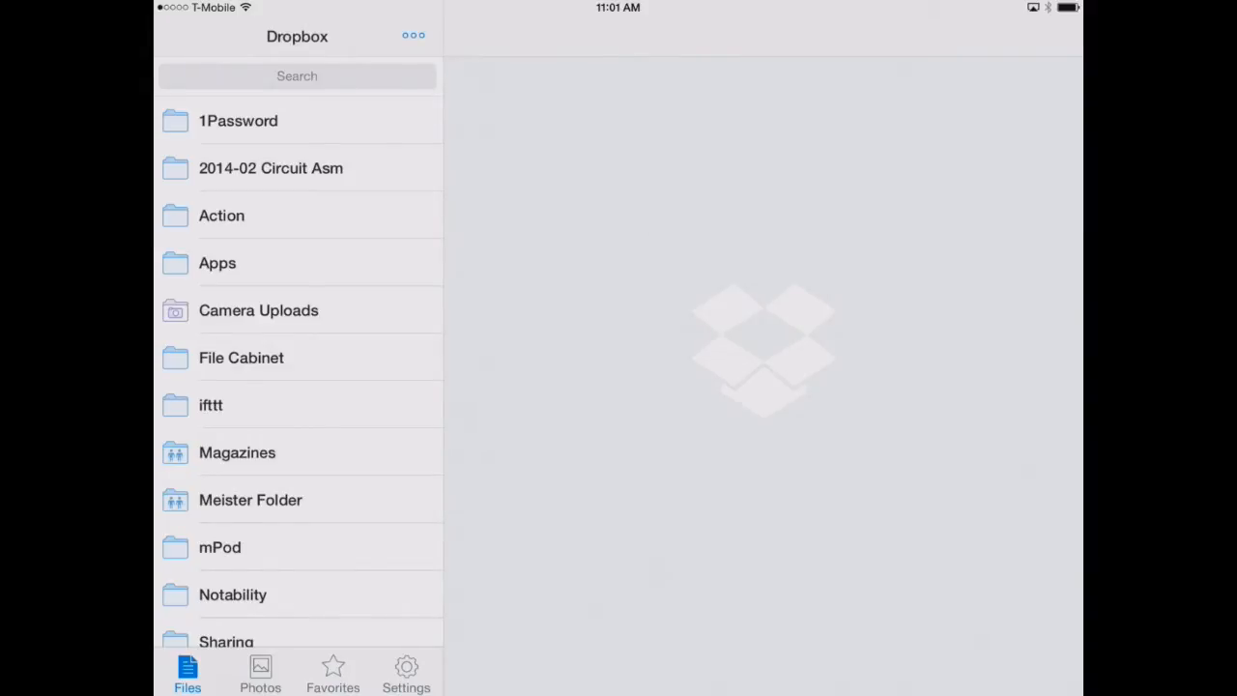
Create a top-level Dropbox folder named 'Magazine Downloads' and open it
left_click(413, 35)
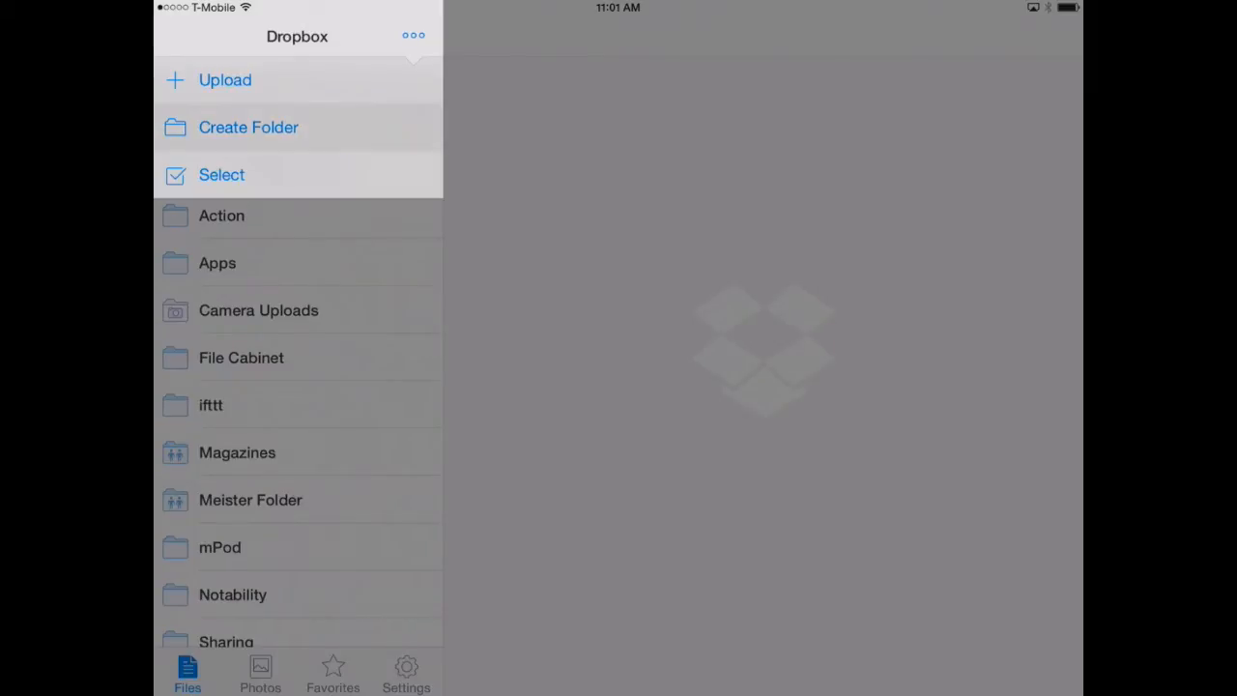
left_click(248, 126)
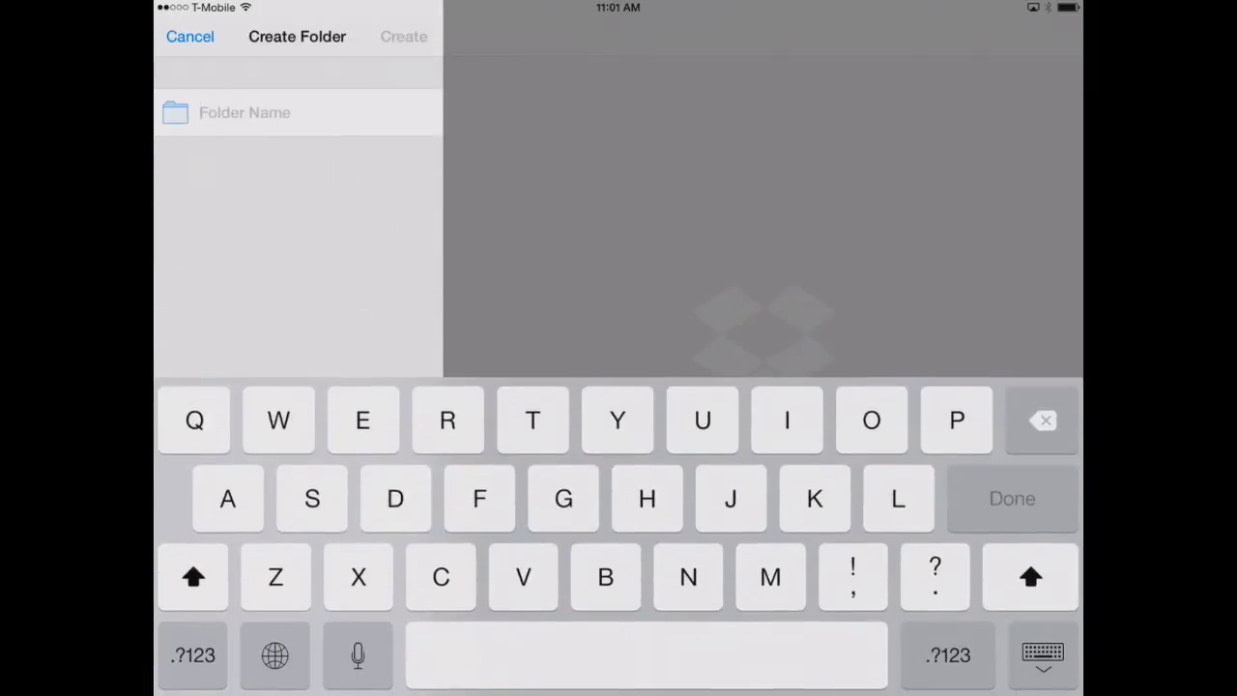
type("Magaz")
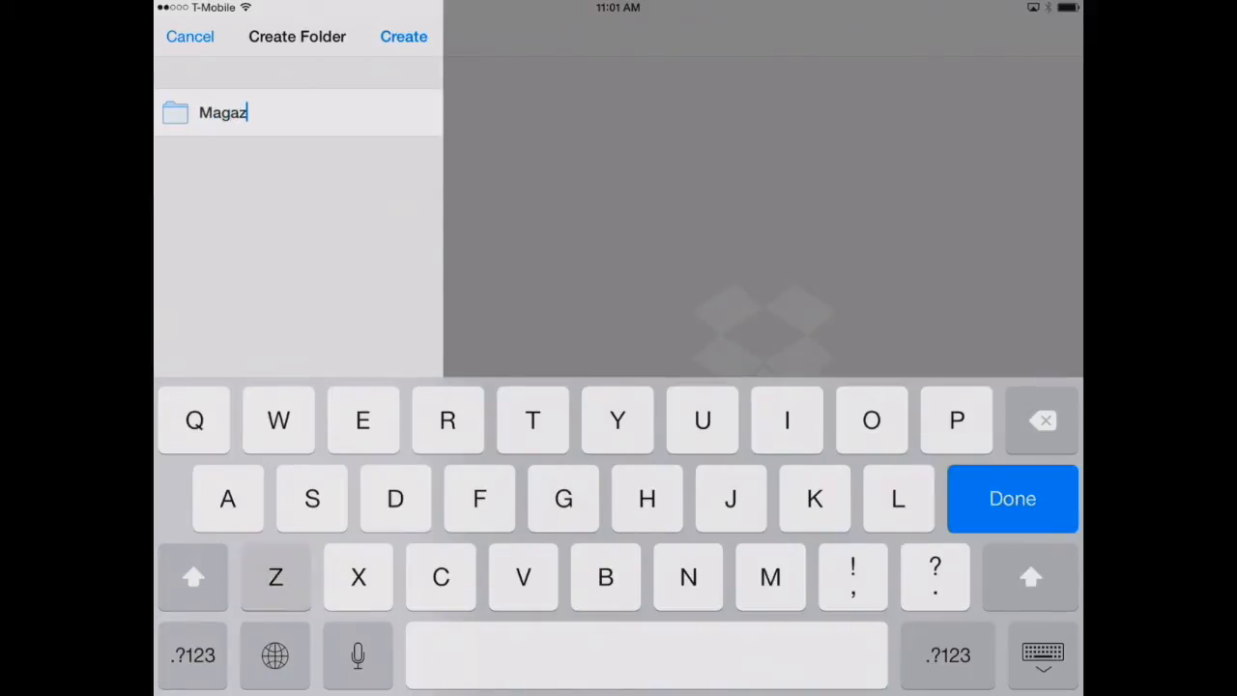
type("ines")
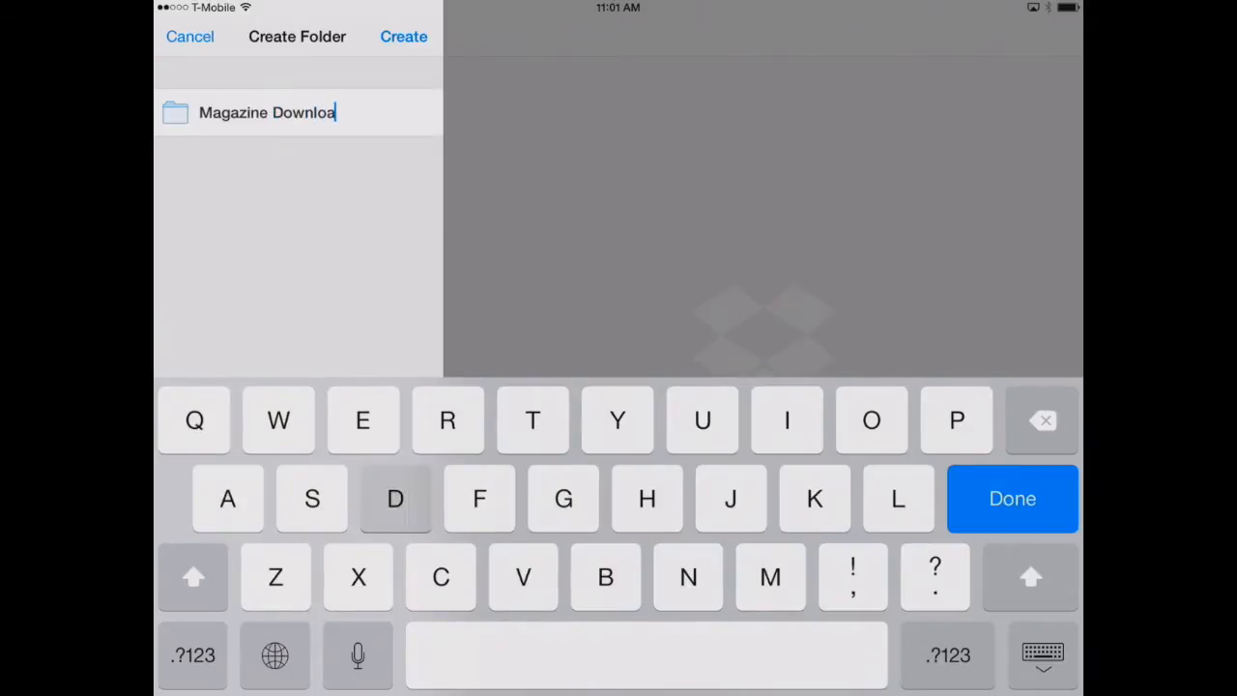
left_click(403, 37)
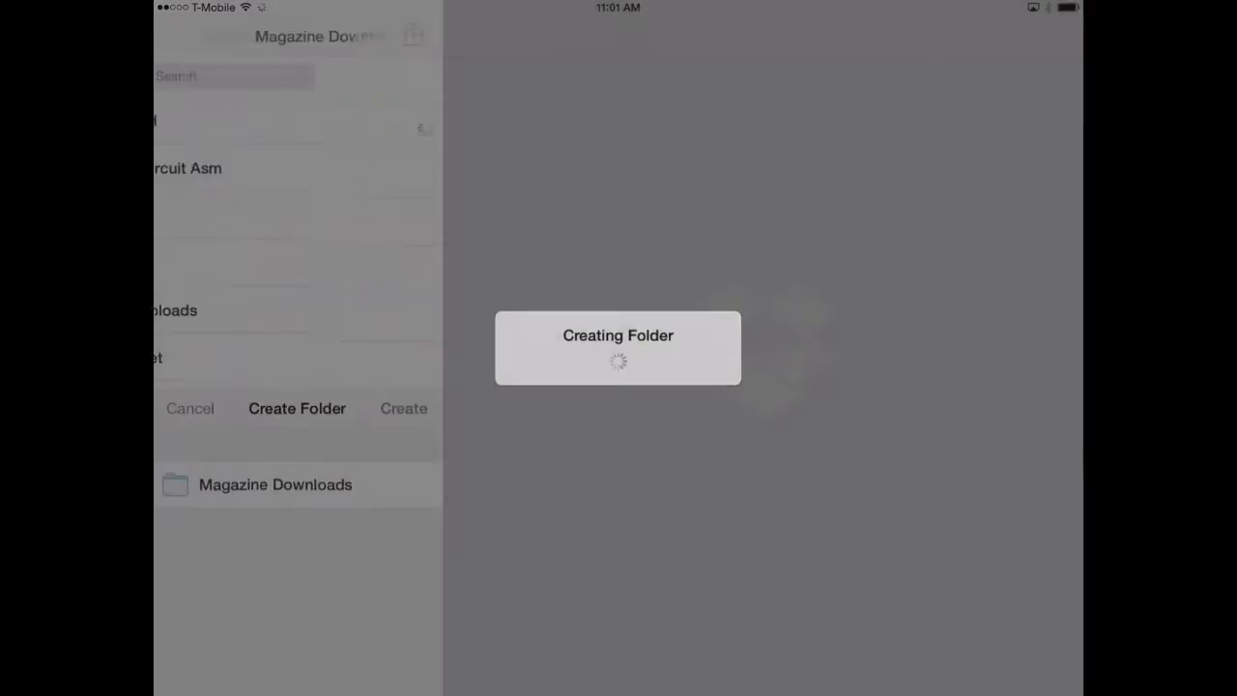
left_click(403, 408)
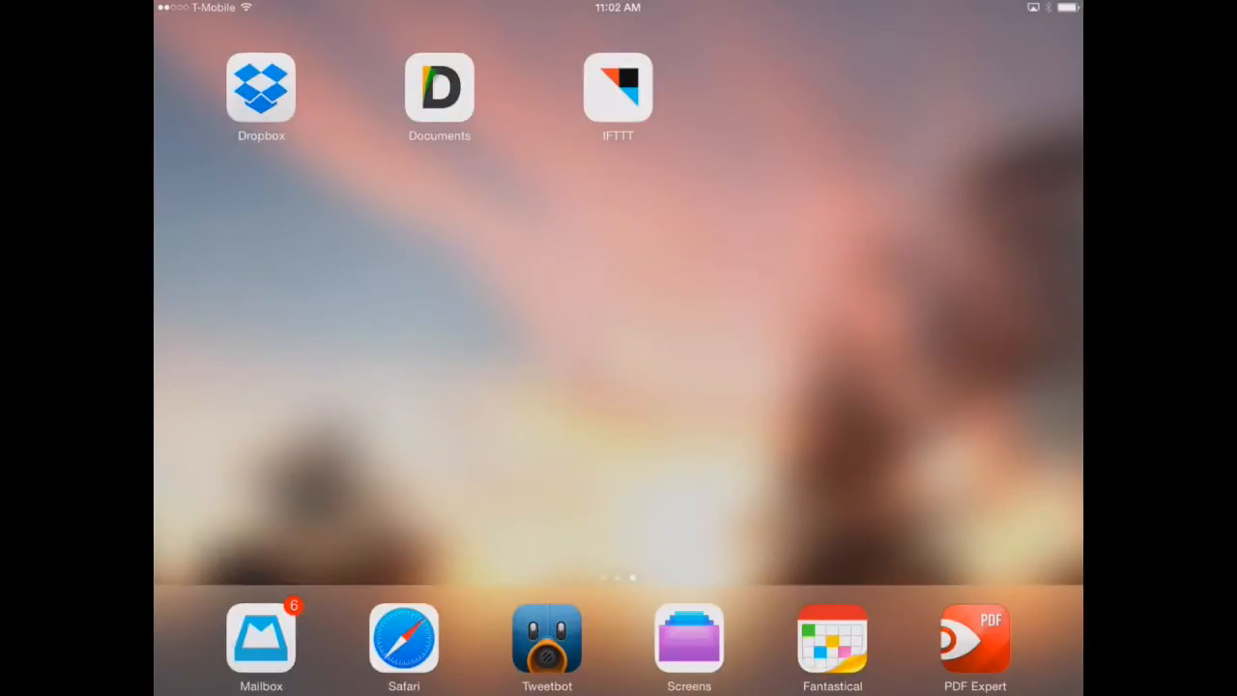
Launch Documents and switch to the Network accounts section
left_click(439, 87)
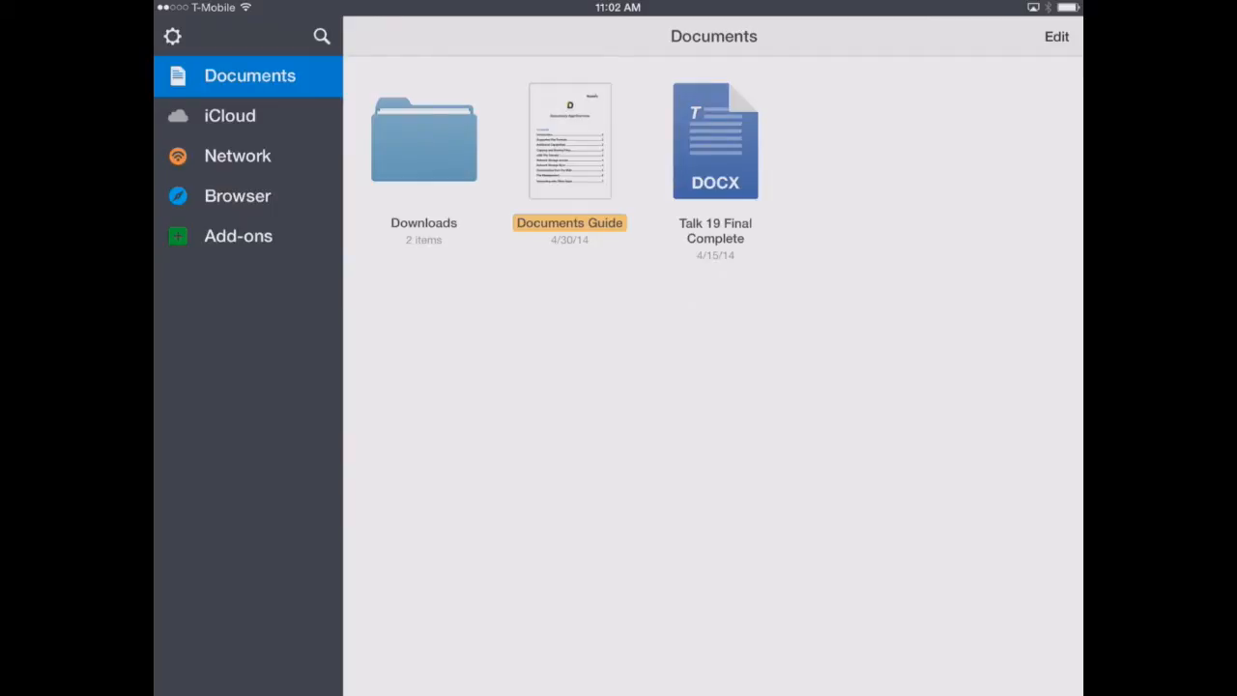
left_click(237, 156)
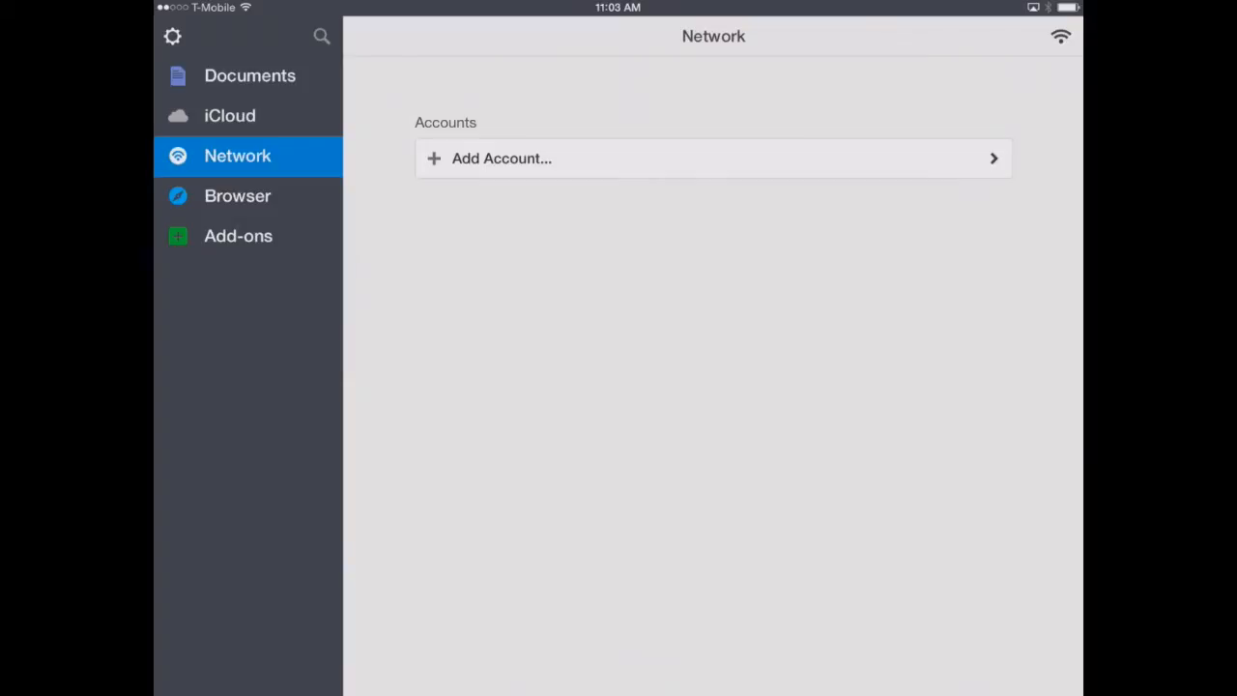
Add Dropbox as a network account, authorize access through the Dropbox app, and open it
left_click(500, 157)
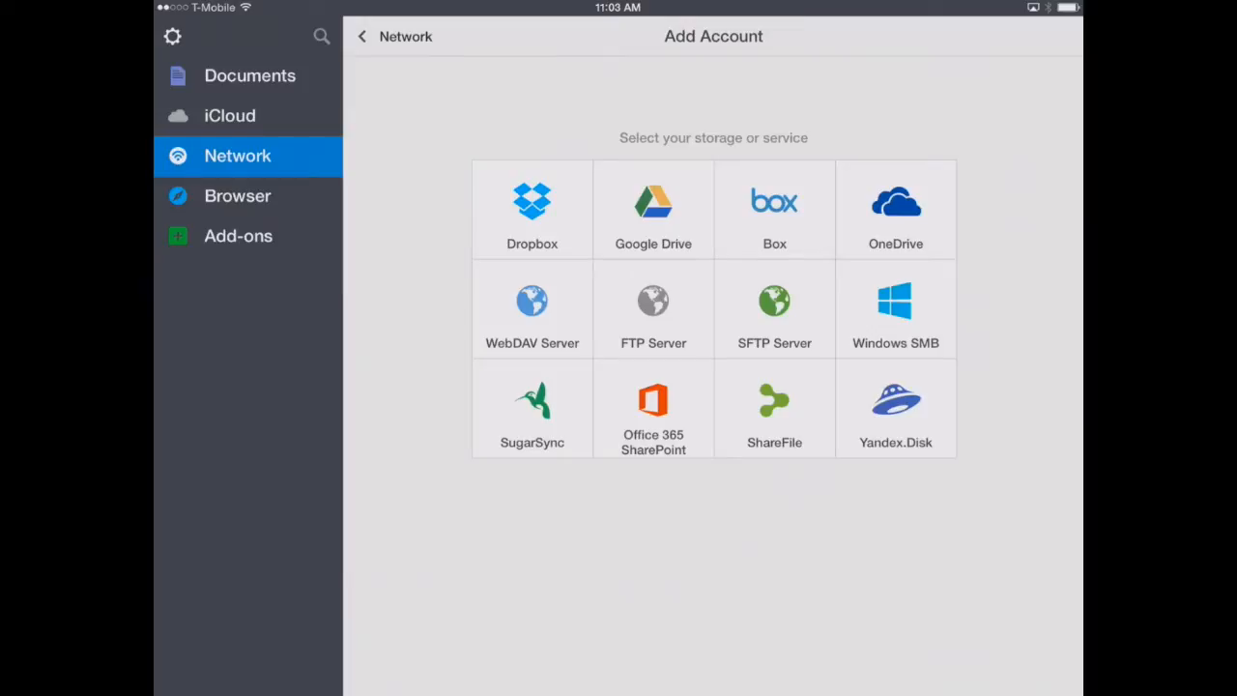
left_click(532, 209)
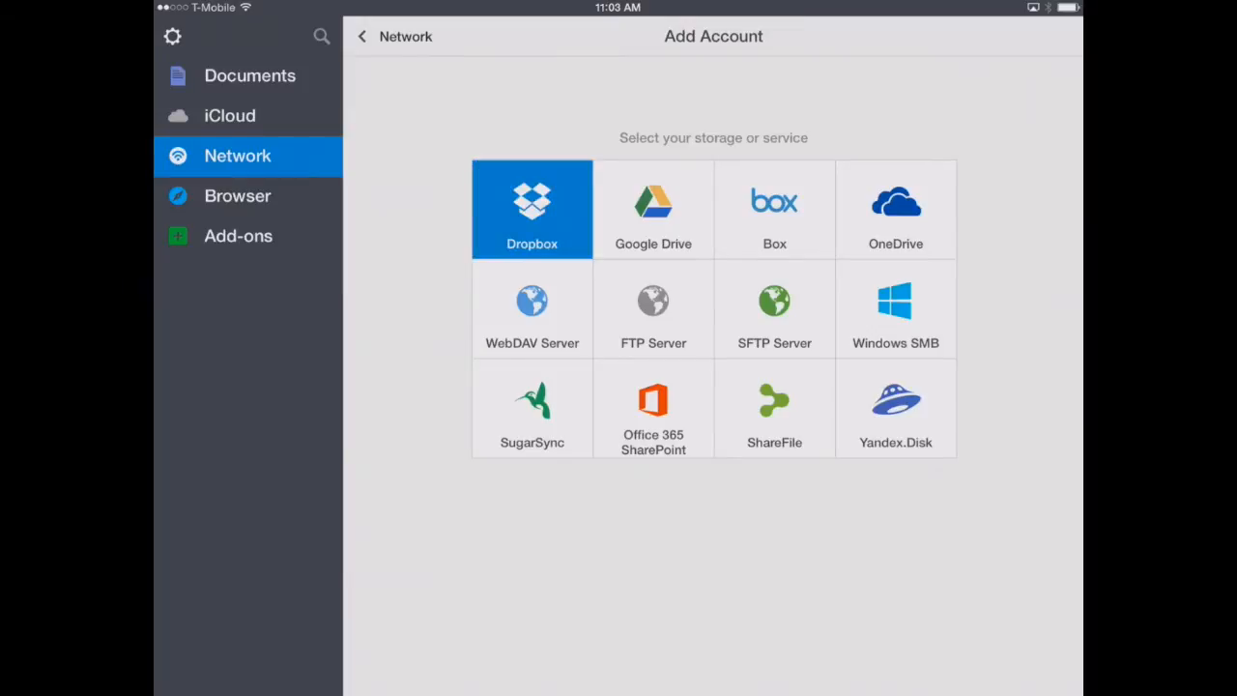
left_click(532, 209)
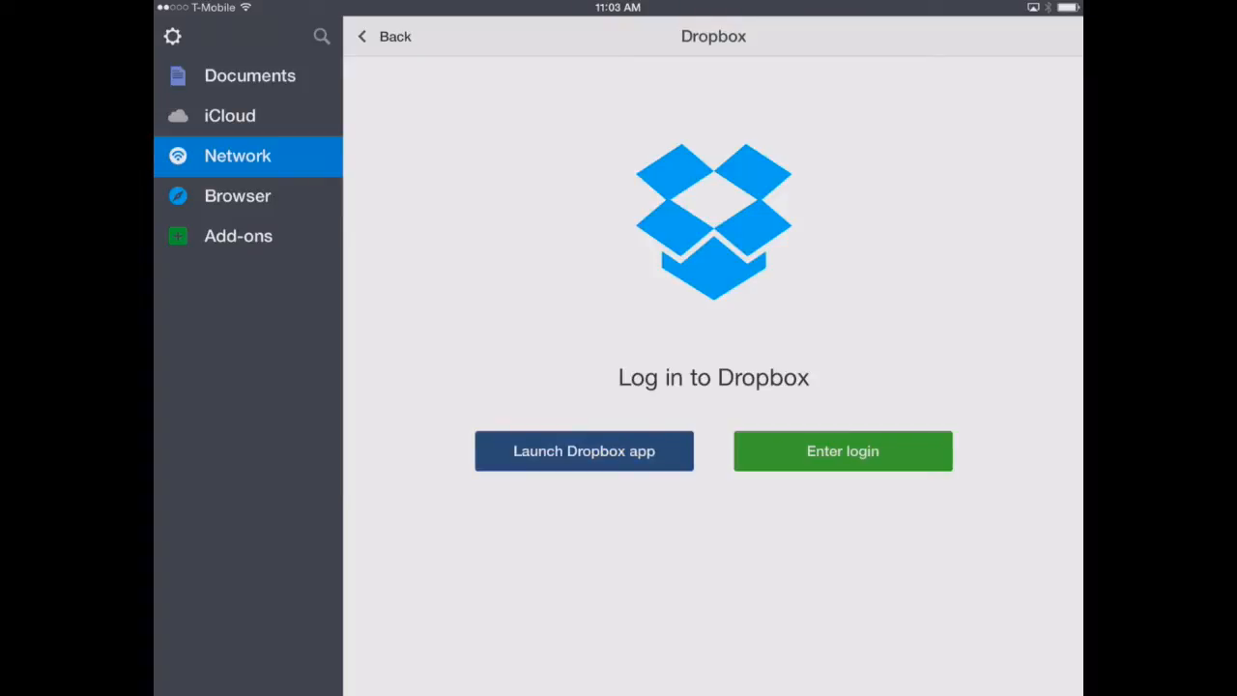
left_click(842, 451)
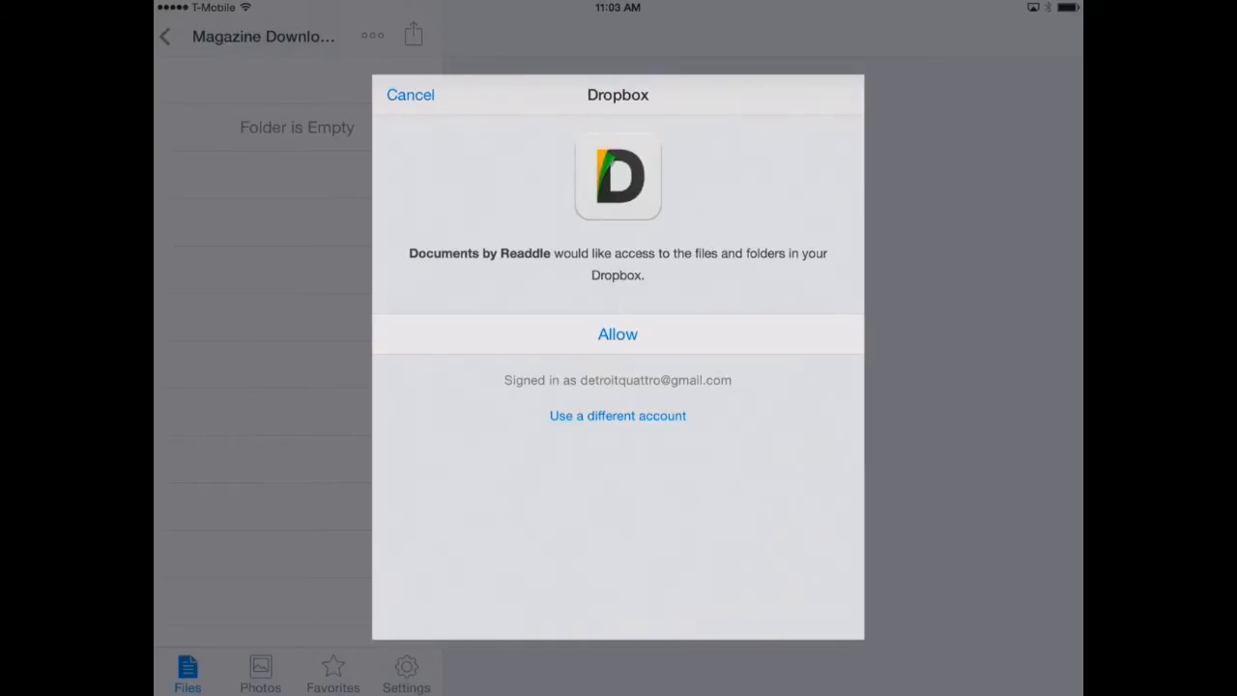
left_click(618, 334)
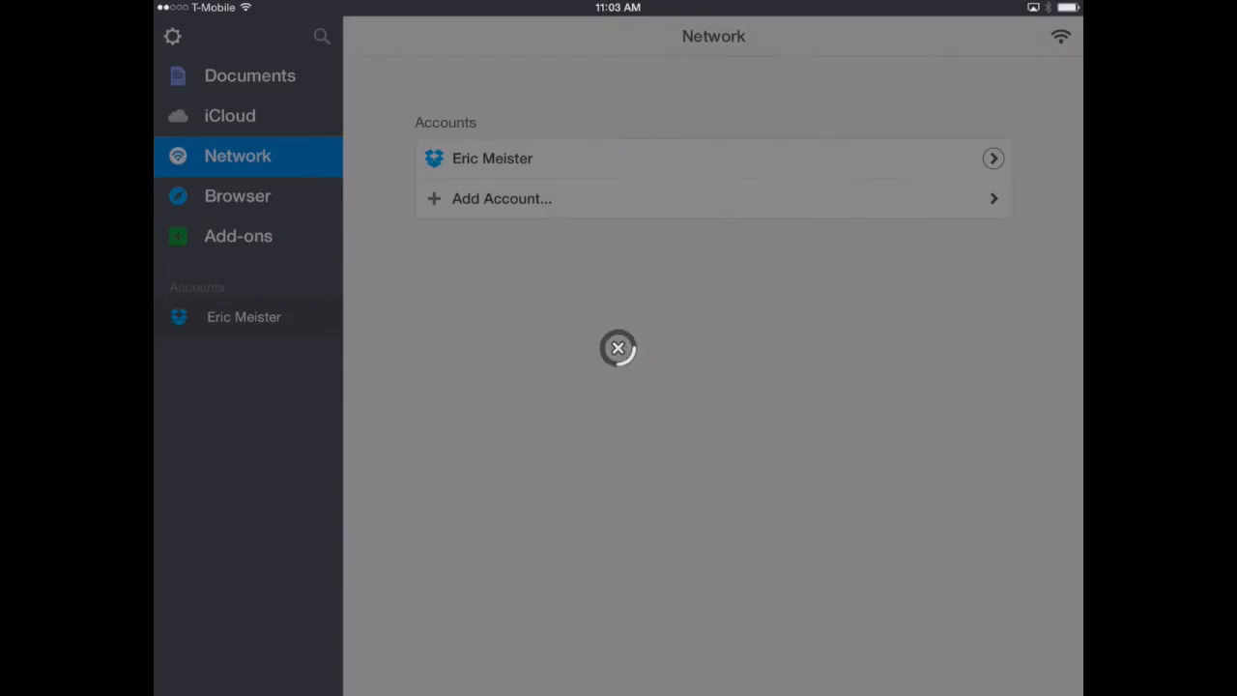
left_click(492, 158)
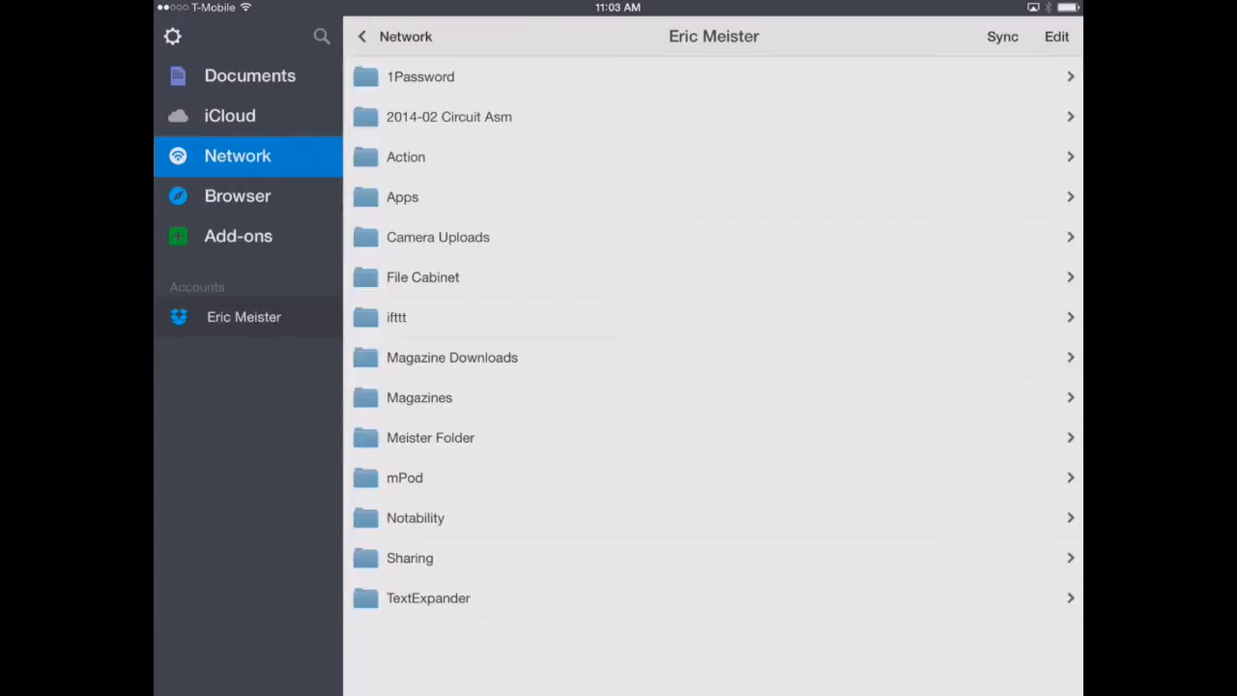
Open the Magazine Downloads folder in the linked Dropbox account
left_click(451, 357)
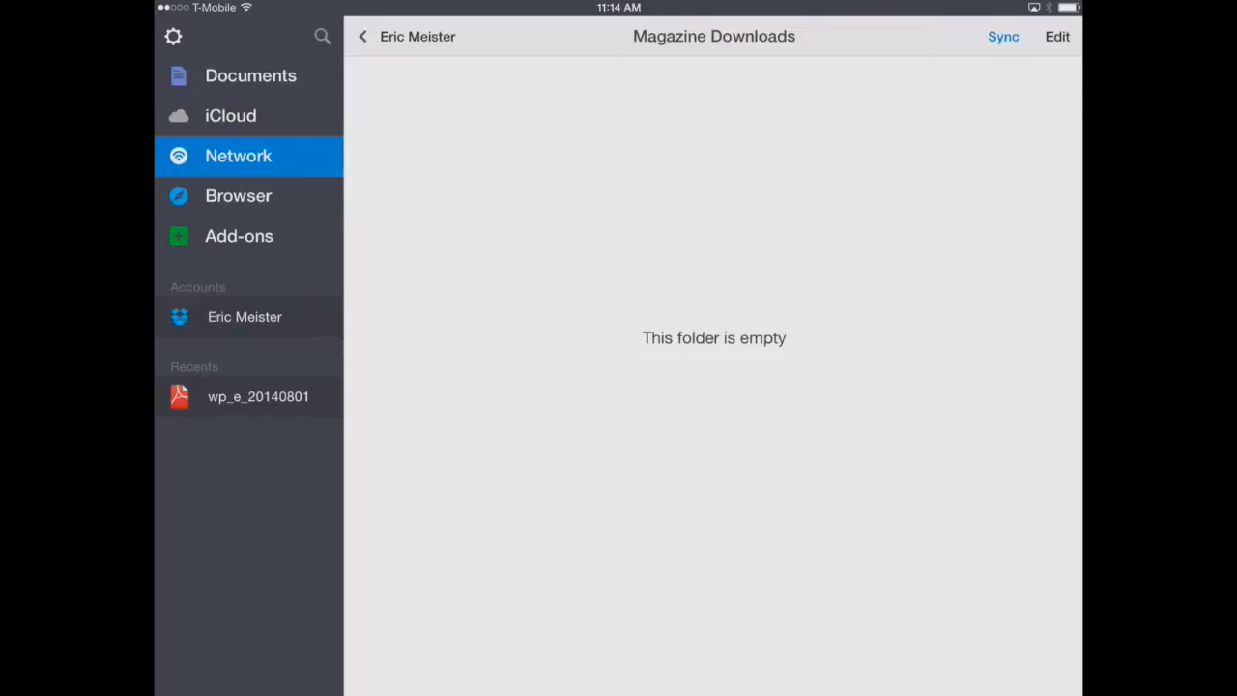
Turn on two-way sync for Magazine Downloads, then launch IFTTT
left_click(1004, 36)
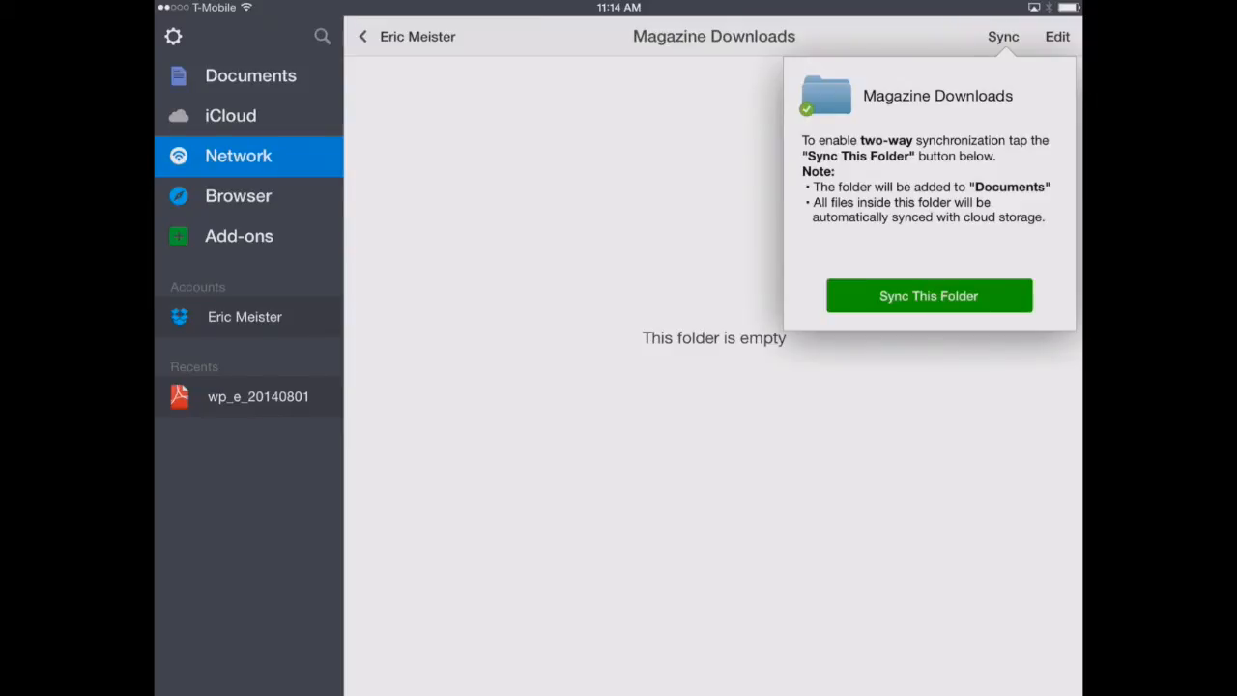
left_click(928, 295)
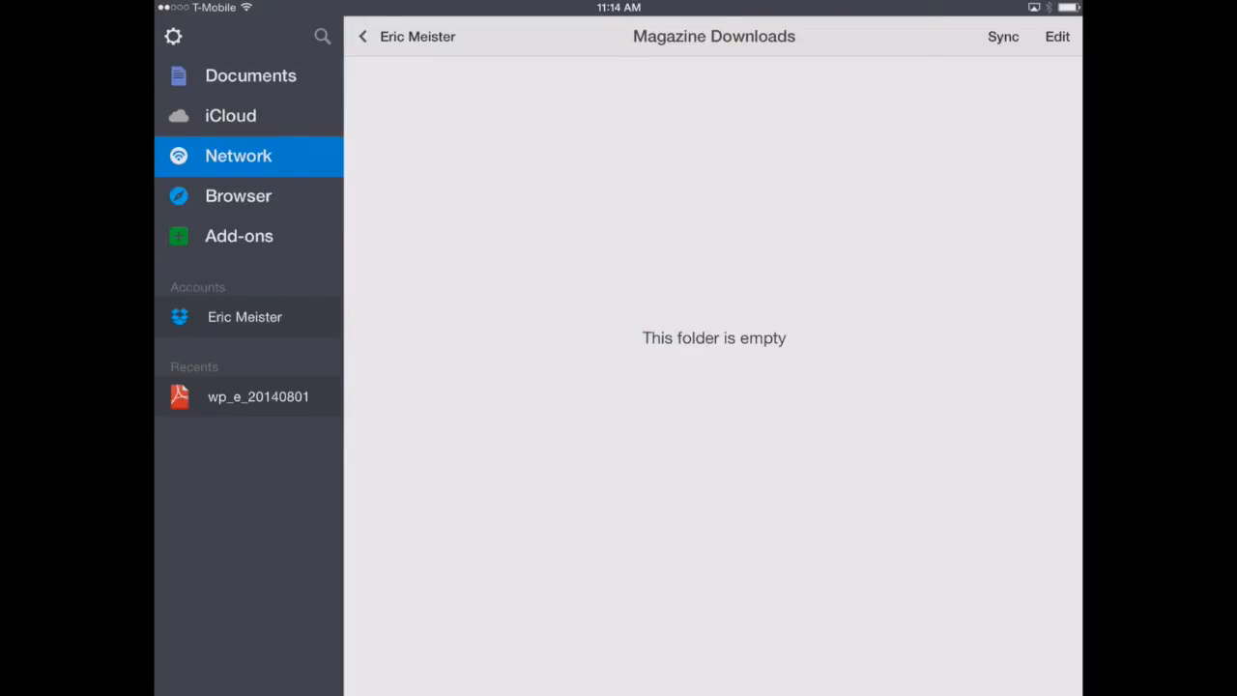
left_click(250, 75)
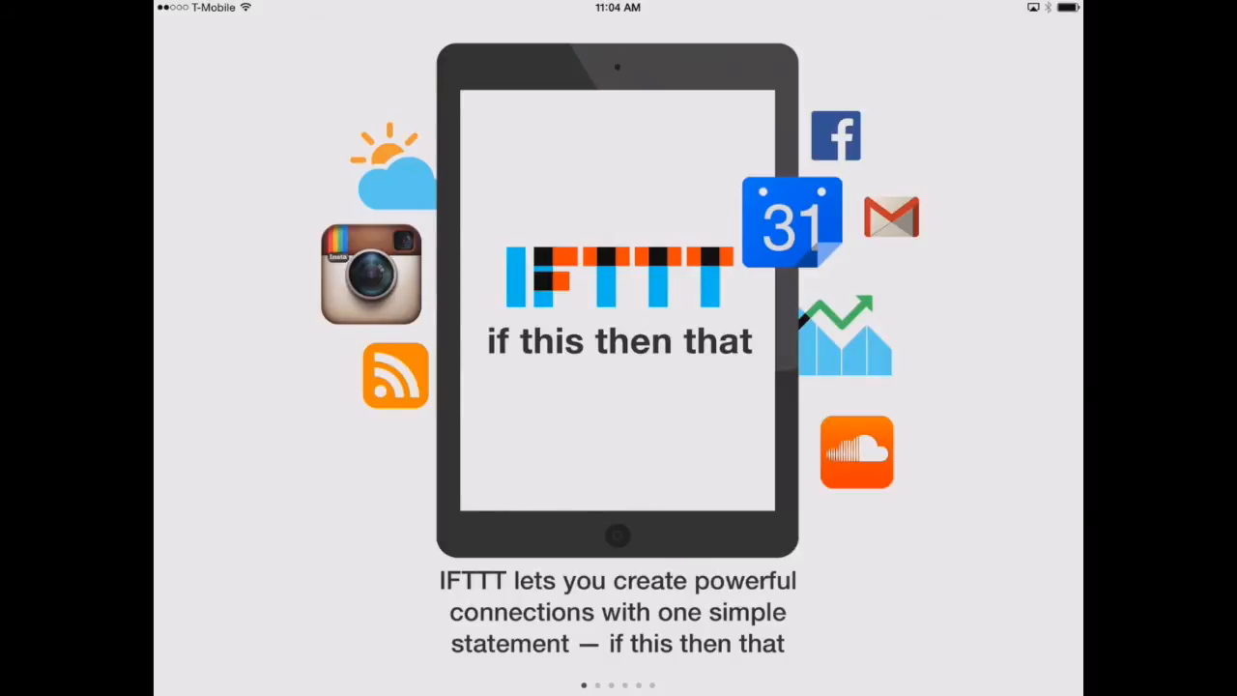
Swipe through the IFTTT welcome slides to reach the Browse screen
scroll("left", 3)
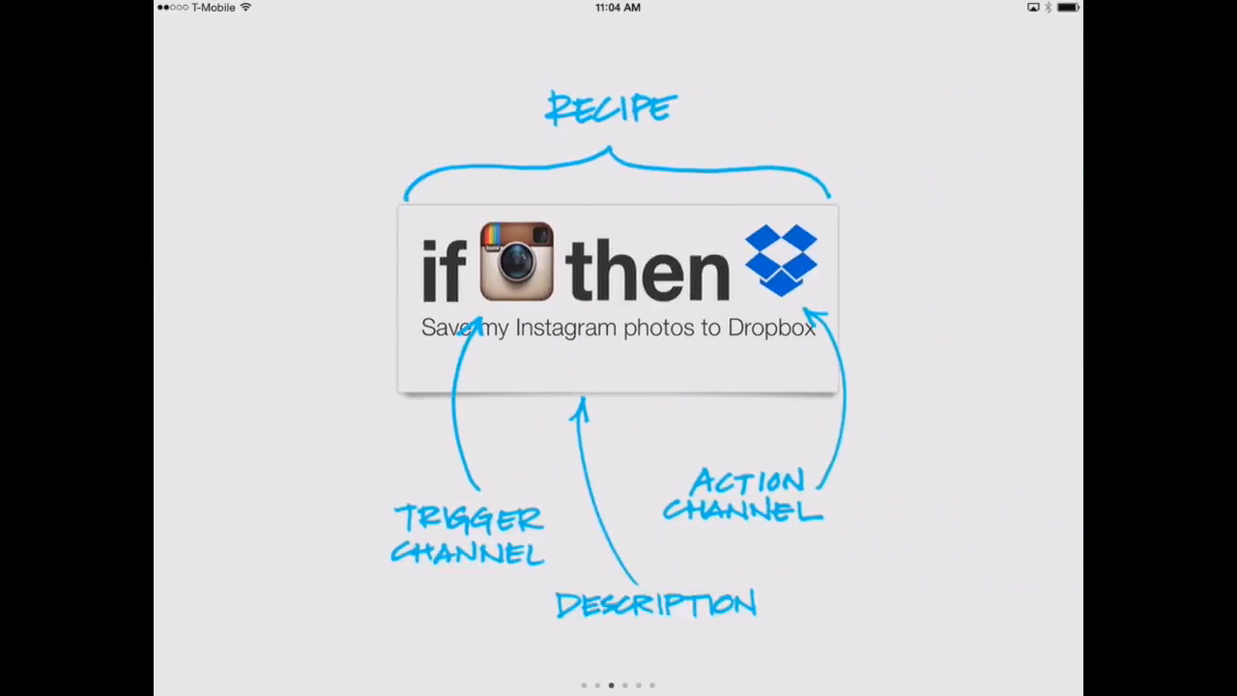
scroll("left", 3)
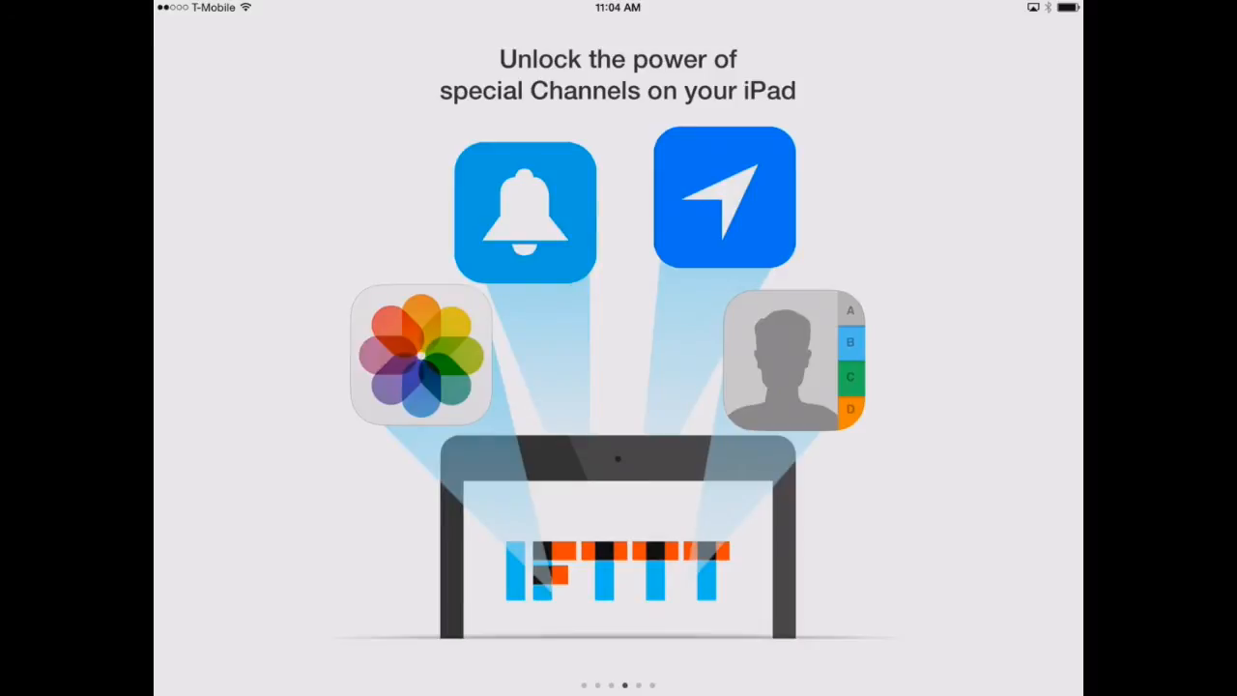
scroll("left", 3)
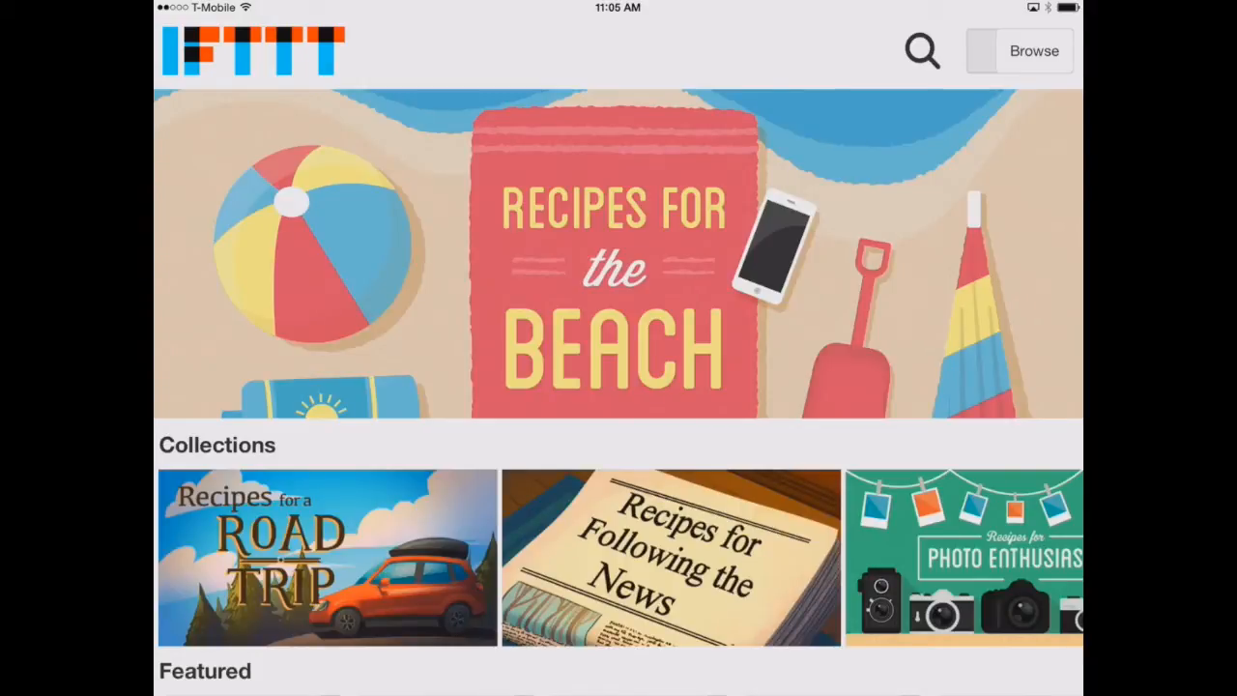
Scroll down the IFTTT Browse page toward the personal activity feed
scroll("down", 3)
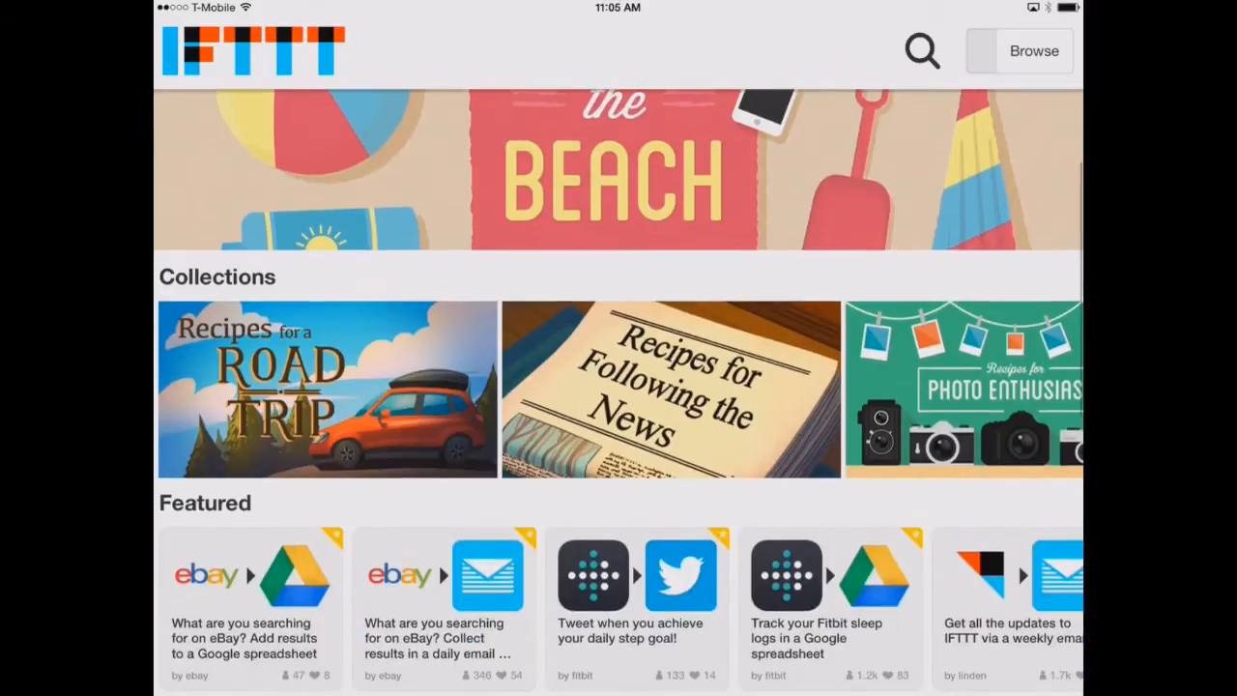
scroll("down", 3)
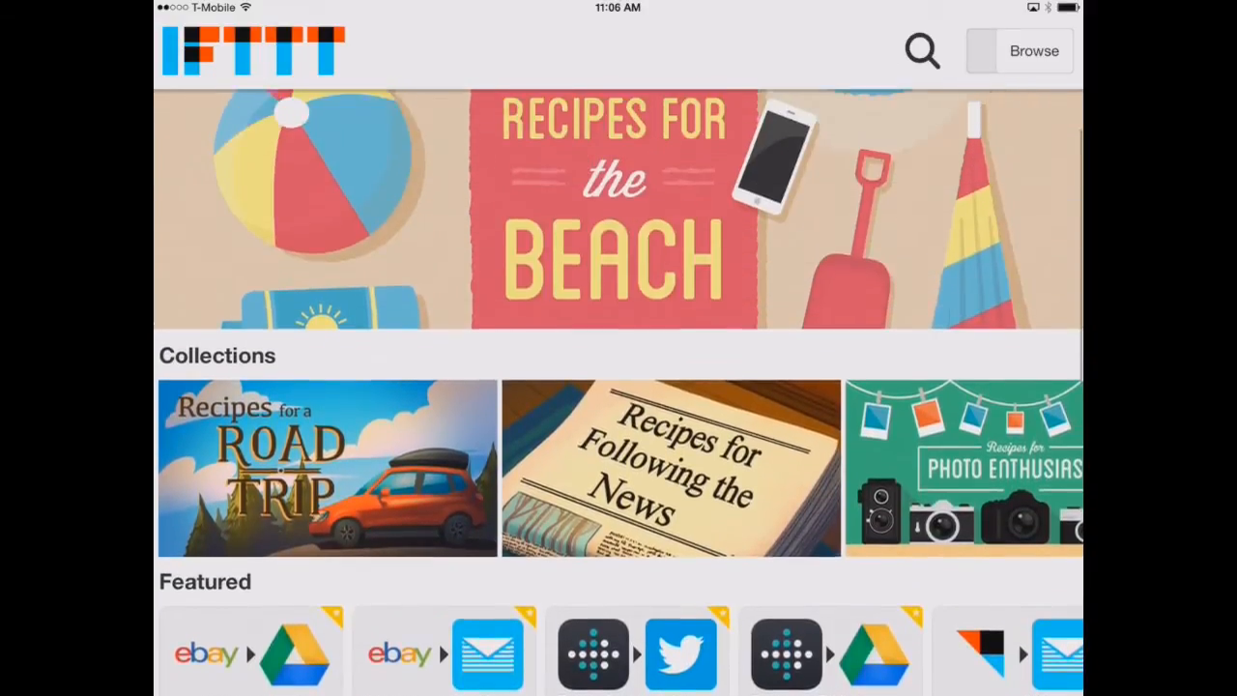
scroll("down", 3)
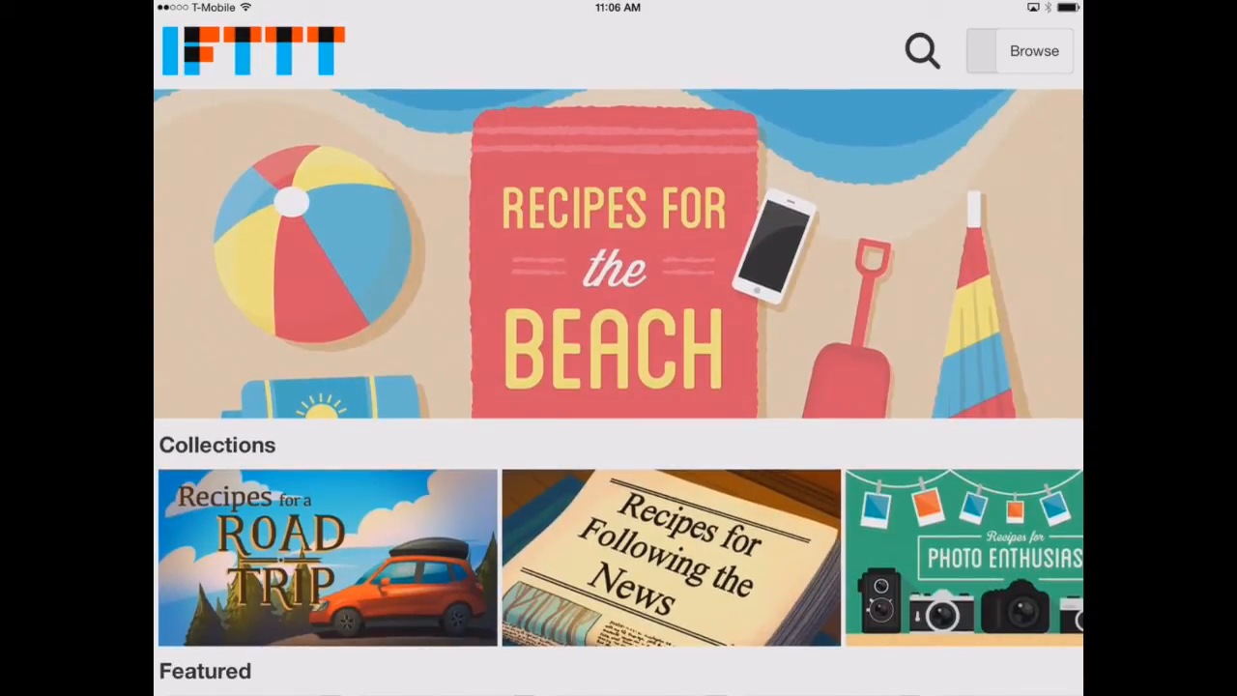
scroll("down", 3)
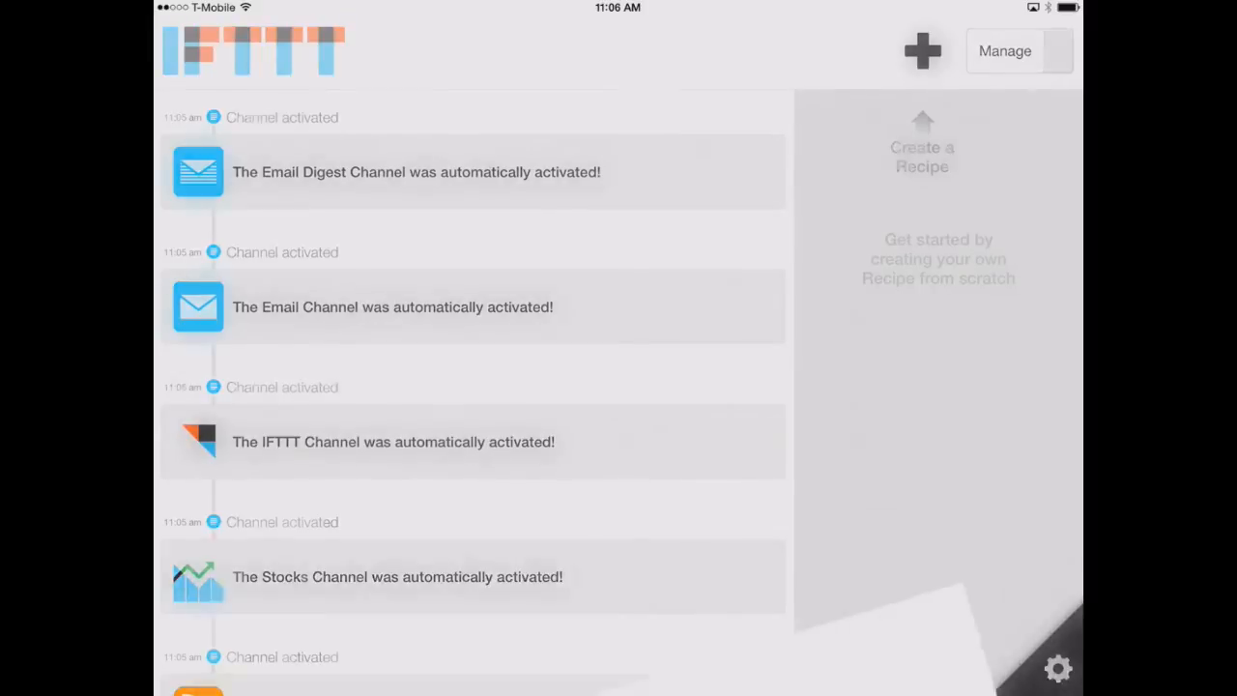
Start a new IFTTT recipe and pick a trigger channel from the list
left_click(921, 50)
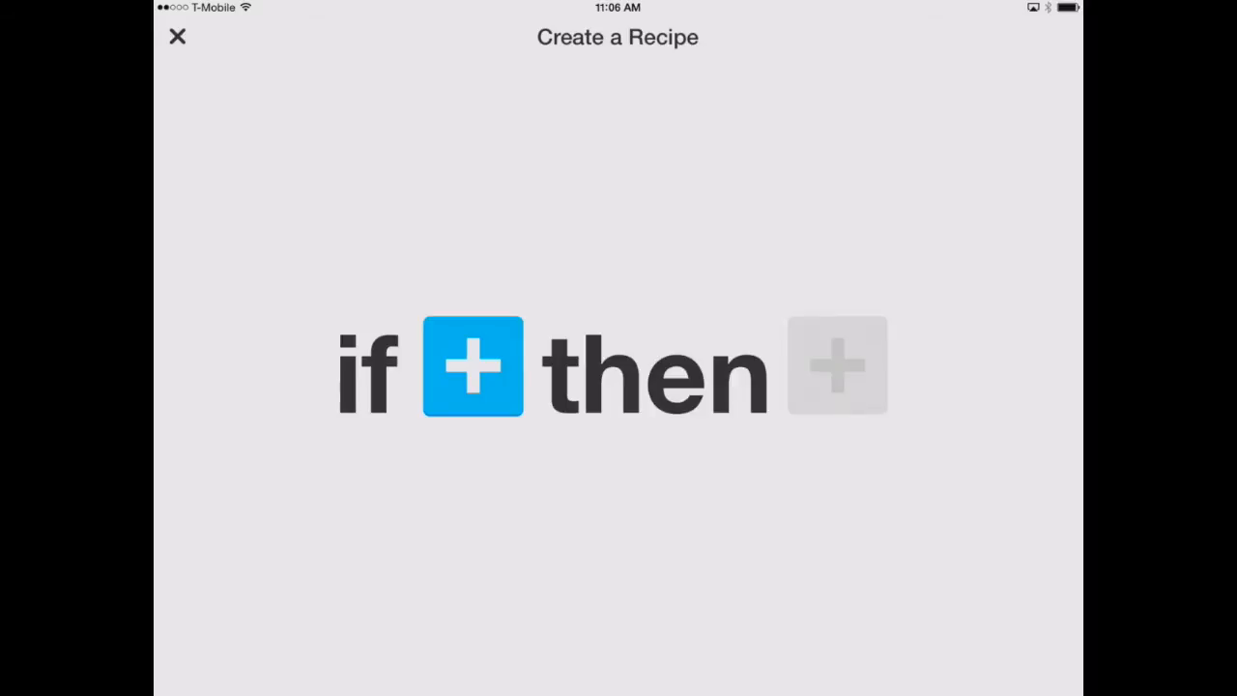
left_click(473, 366)
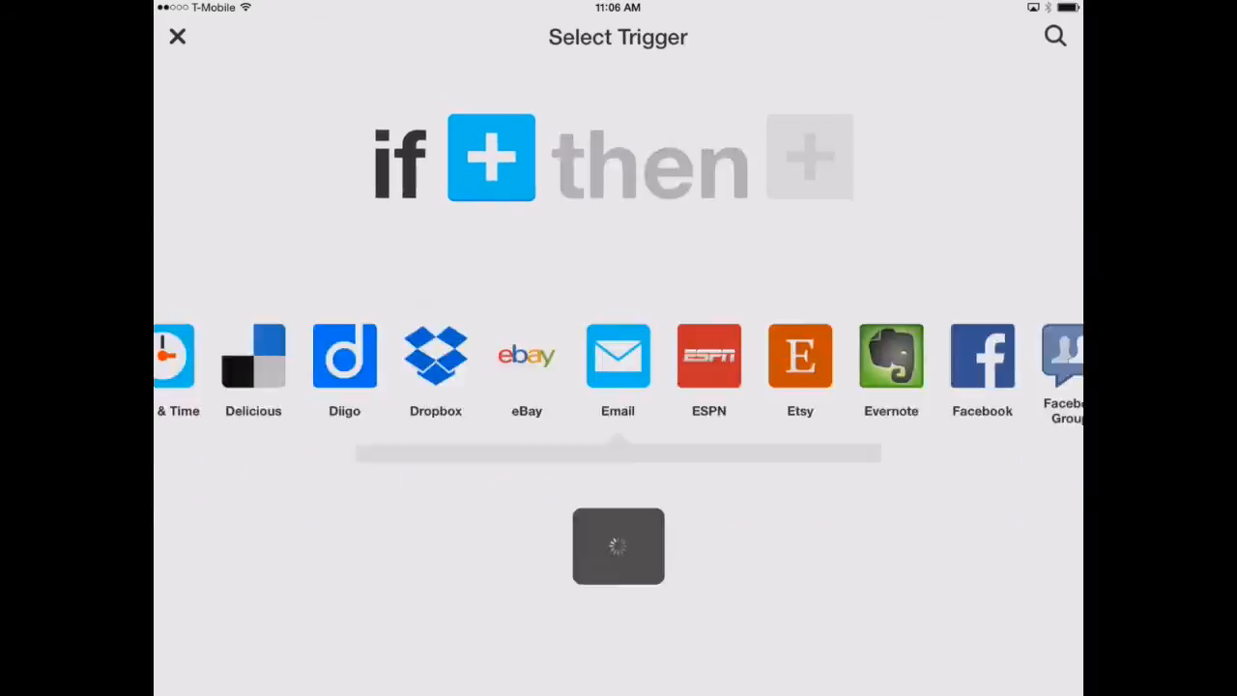
left_click(617, 355)
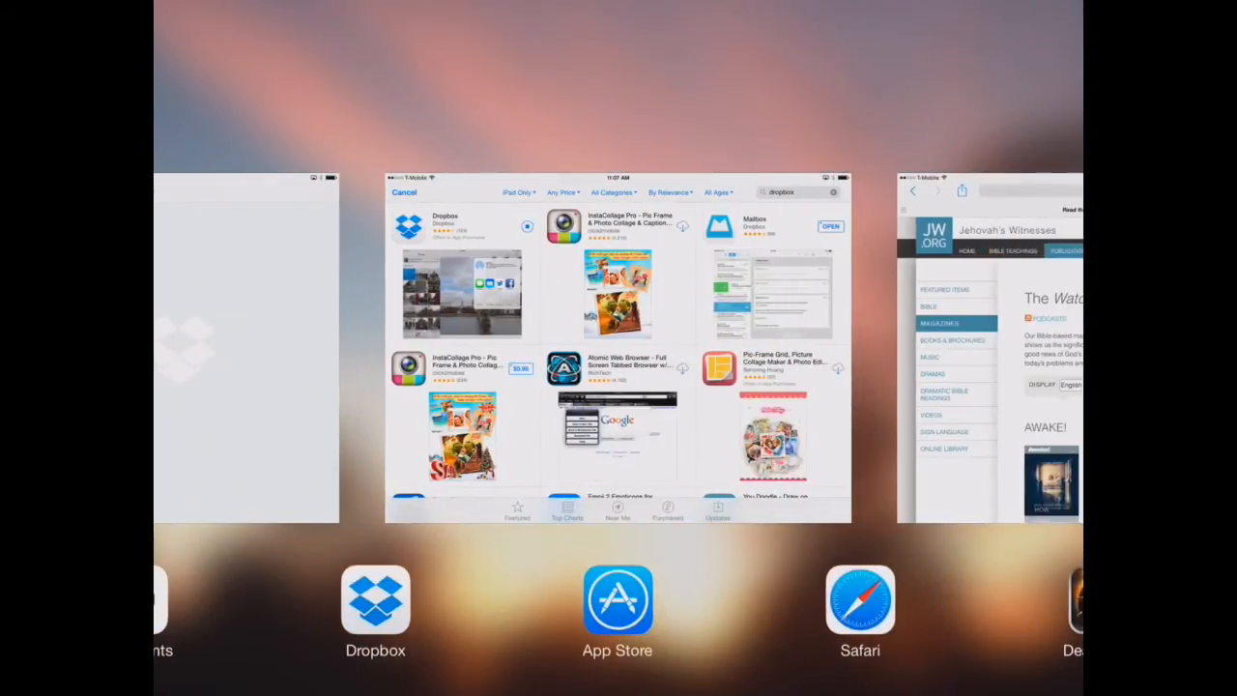
On jw.org's magazine podcast page, choose Watchtower (Public) in PDF format
left_click(984, 348)
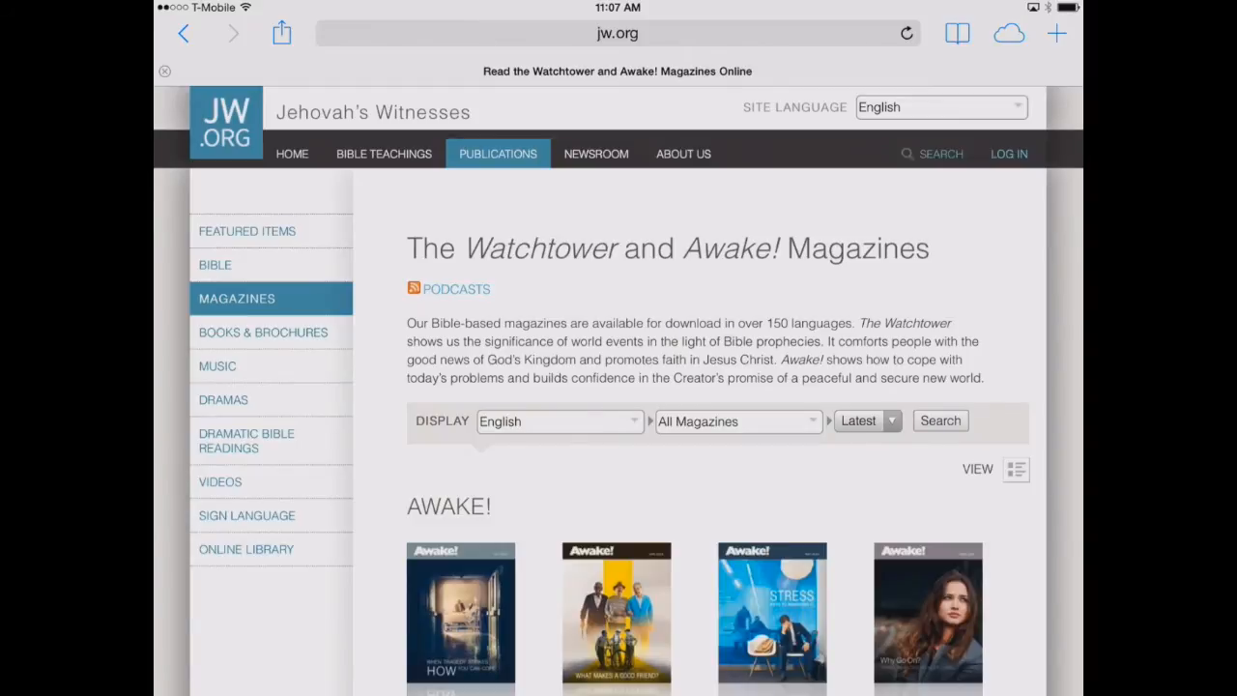
left_click(456, 288)
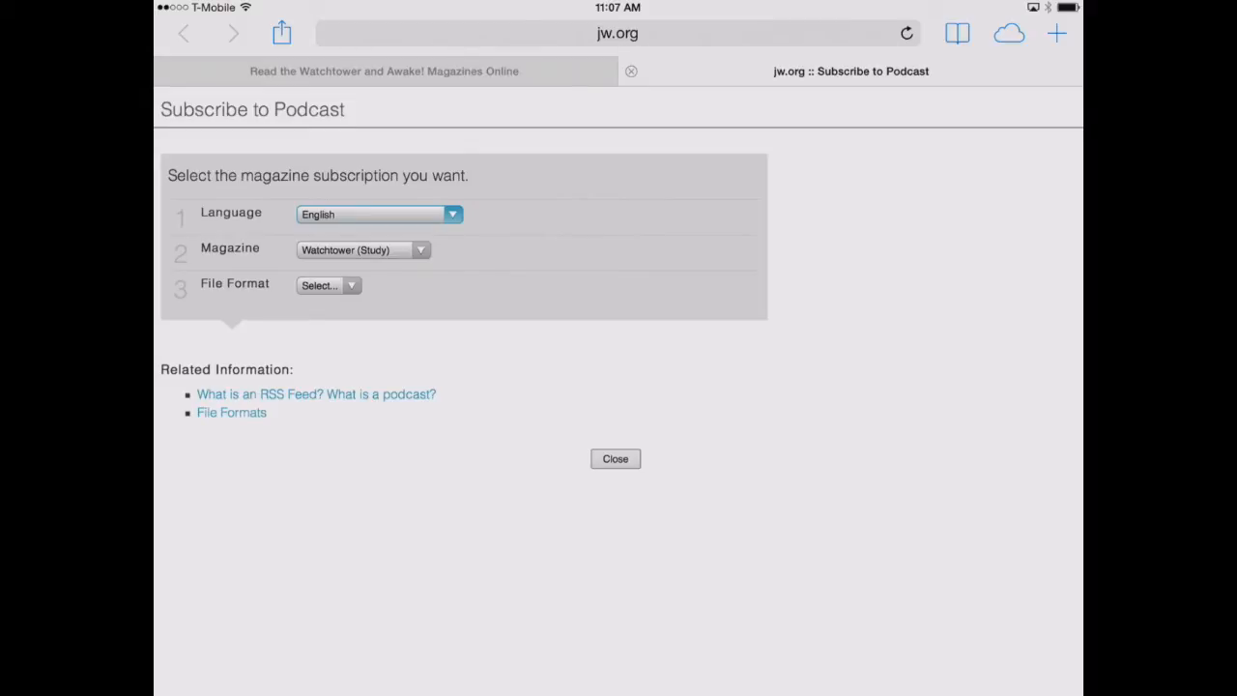
left_click(363, 250)
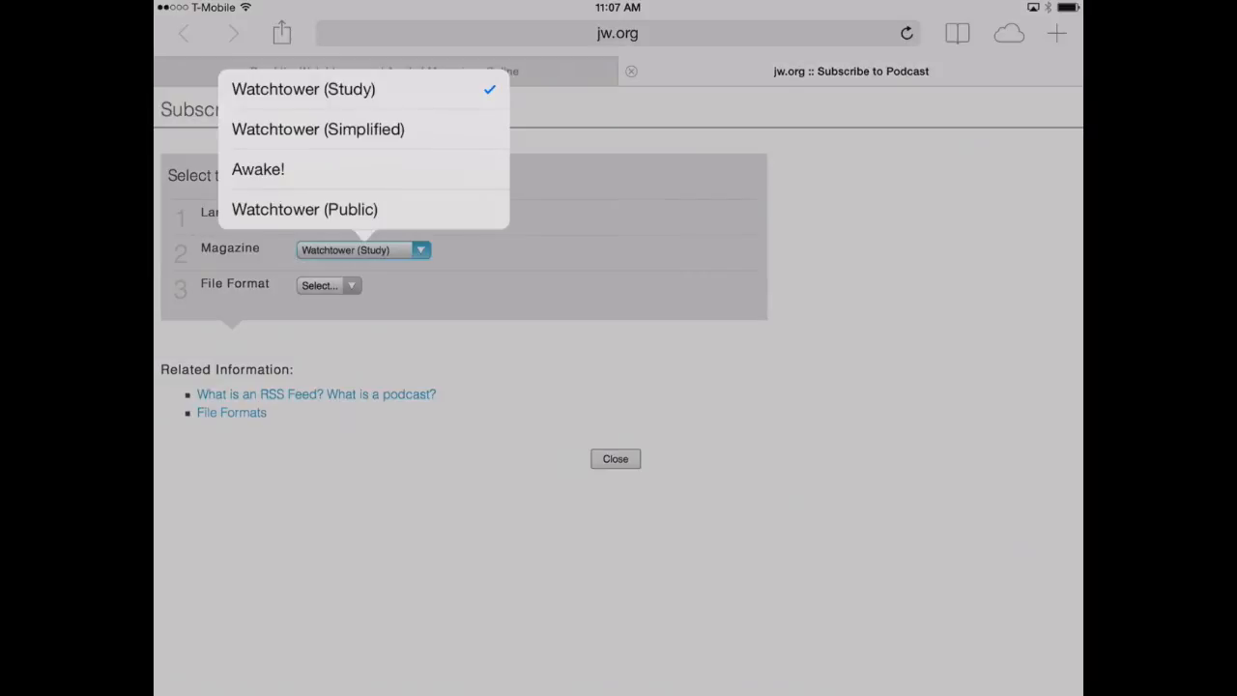
left_click(304, 209)
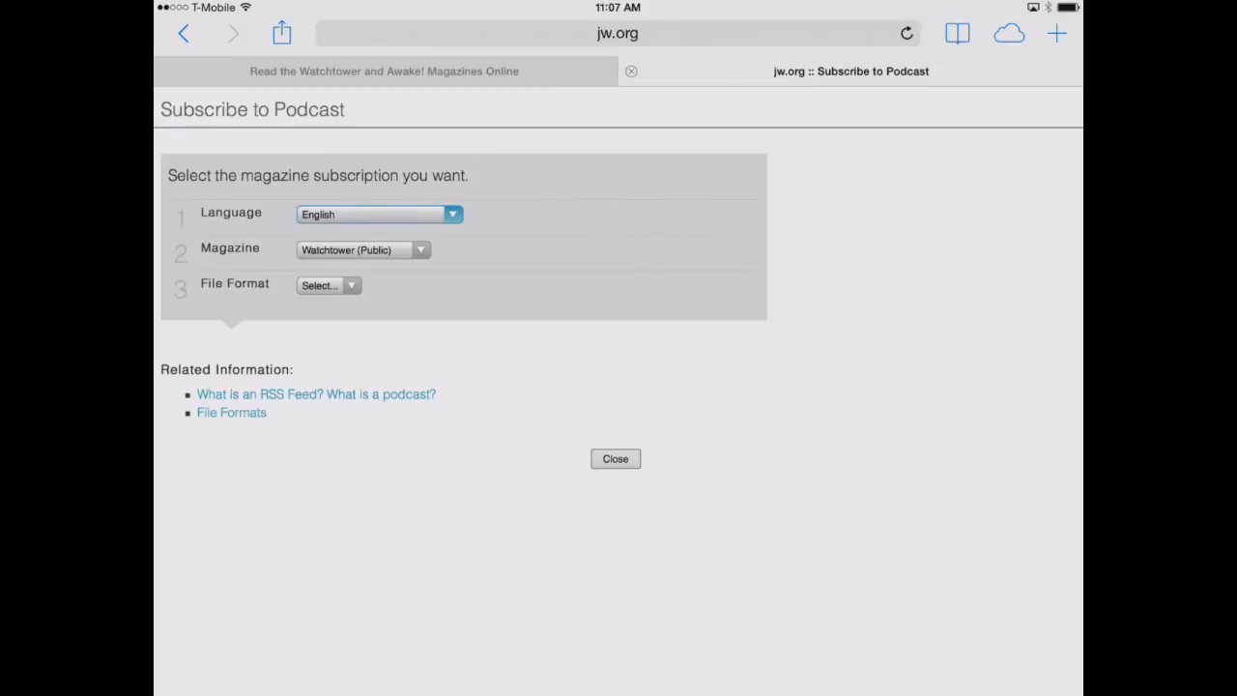
left_click(329, 285)
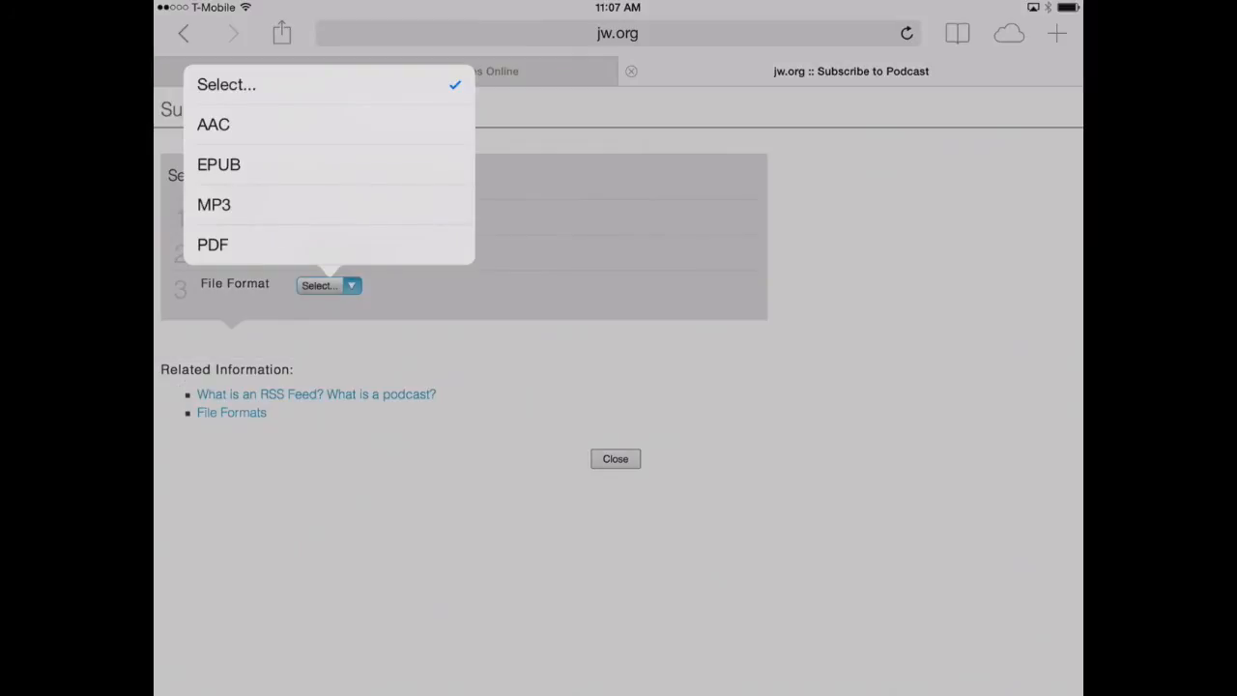
left_click(213, 245)
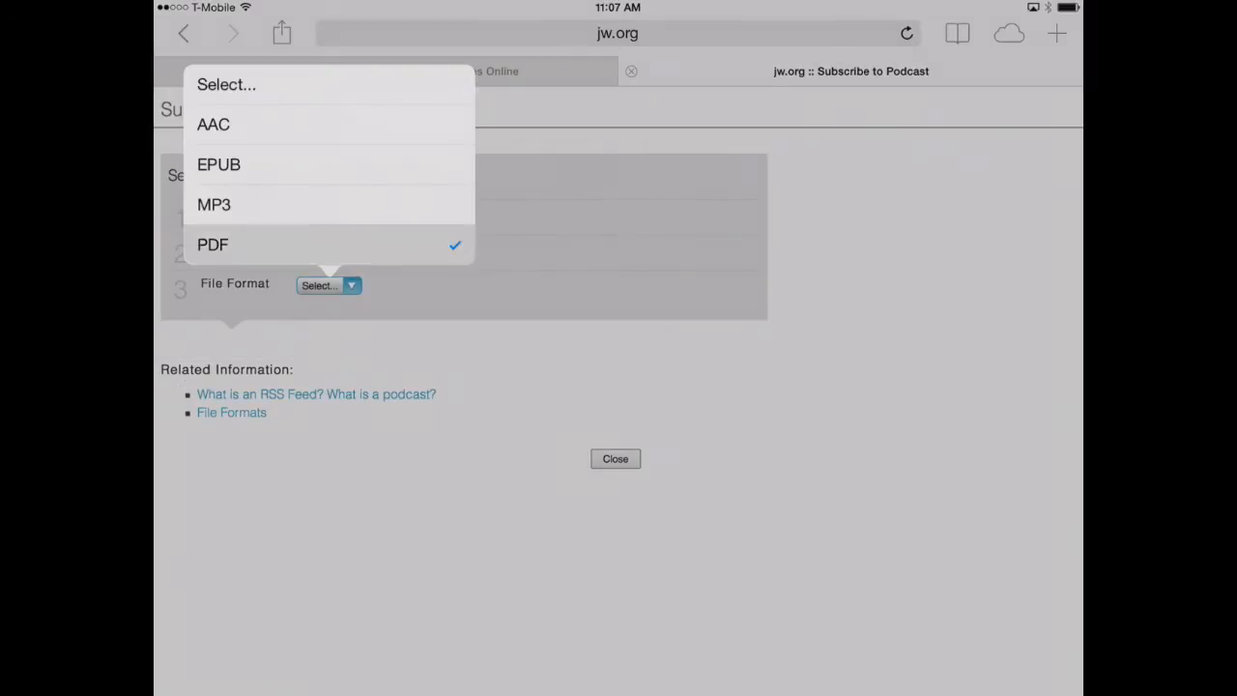
left_click(213, 244)
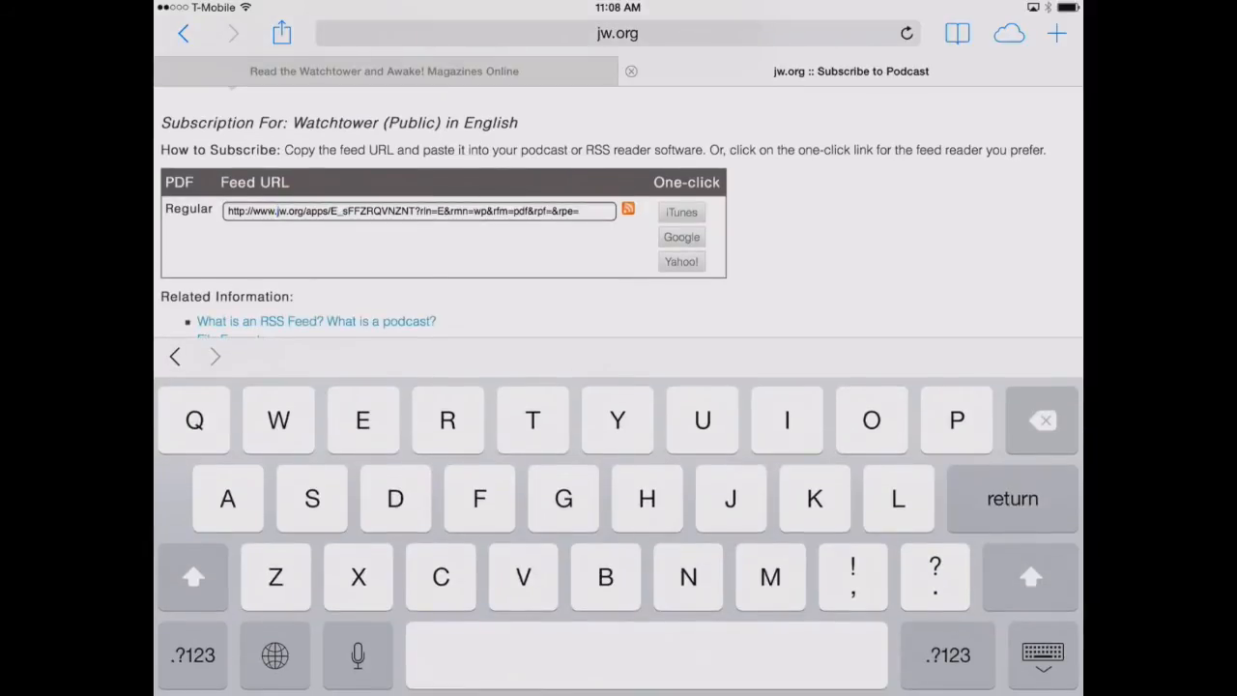
Select and copy the generated Watchtower PDF feed URL
double_click(290, 211)
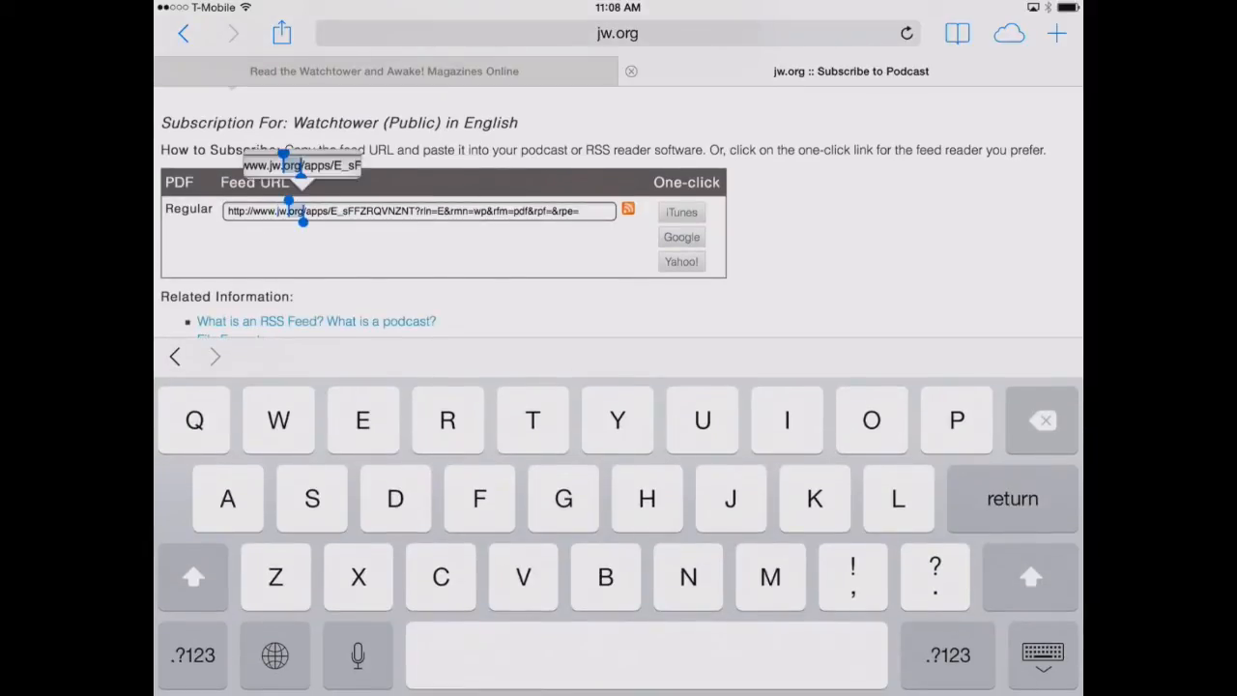
left_click(299, 211)
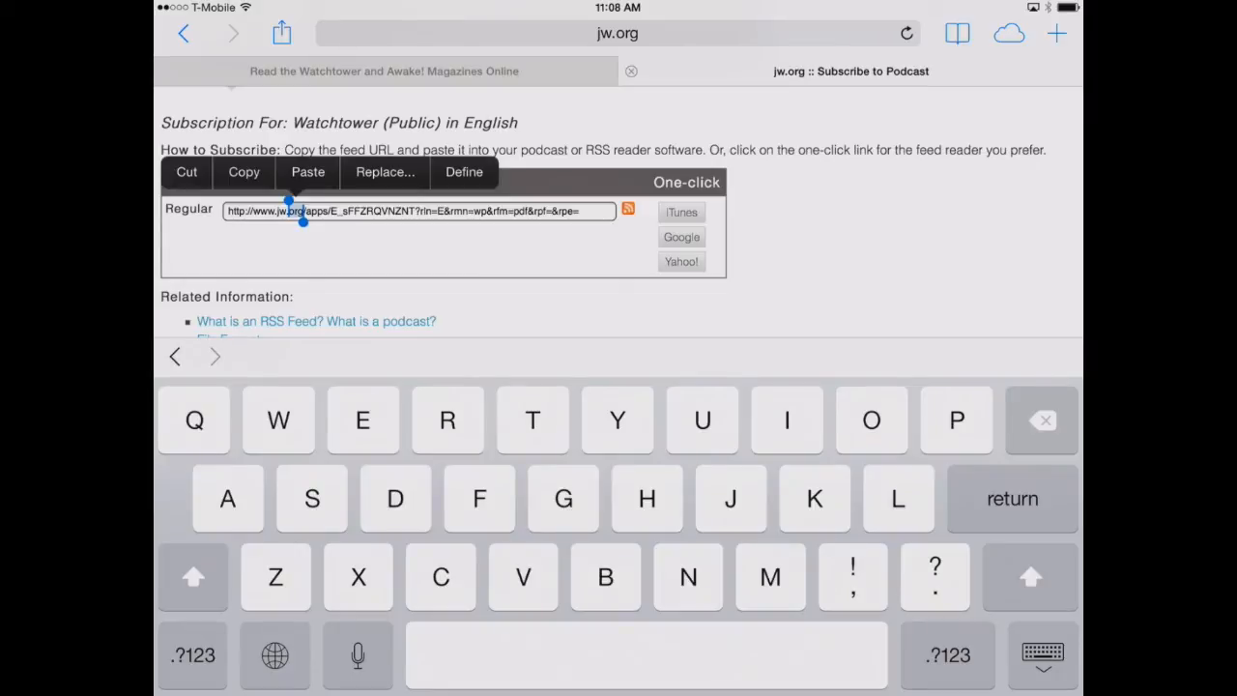
left_click(303, 211)
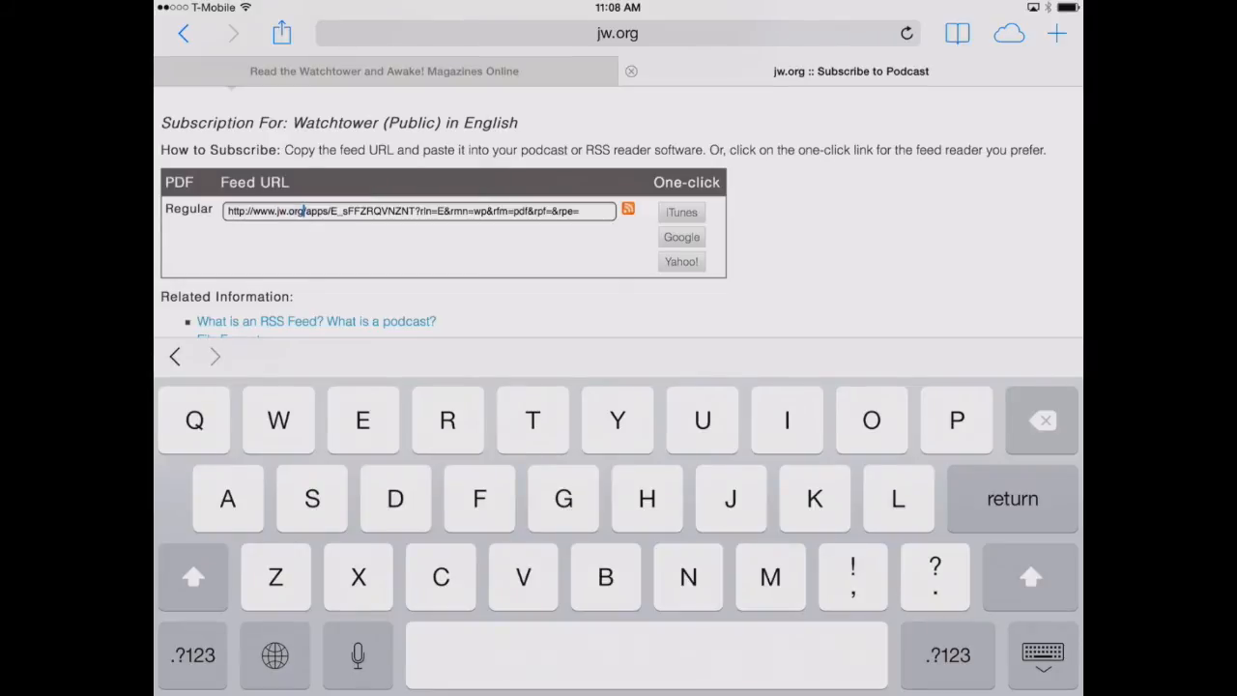
left_click(304, 211)
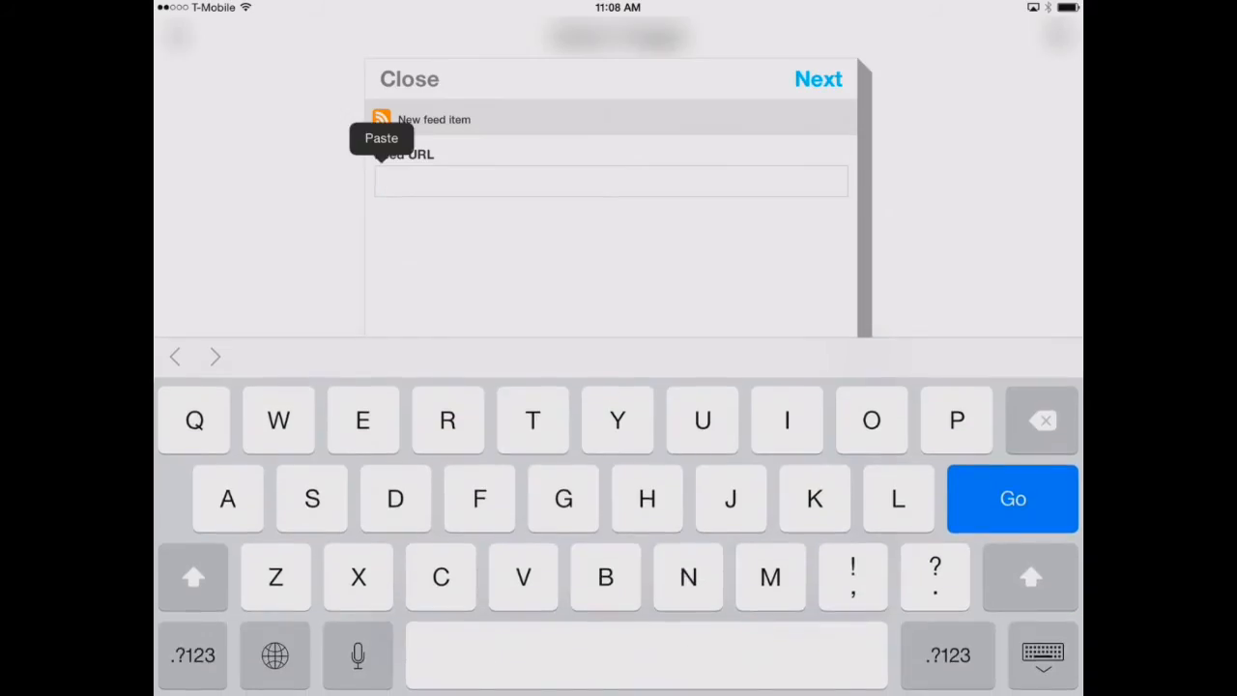
Set the jw.org PDF feed URL as trigger and pick Dropbox's Add file from URL
left_click(380, 137)
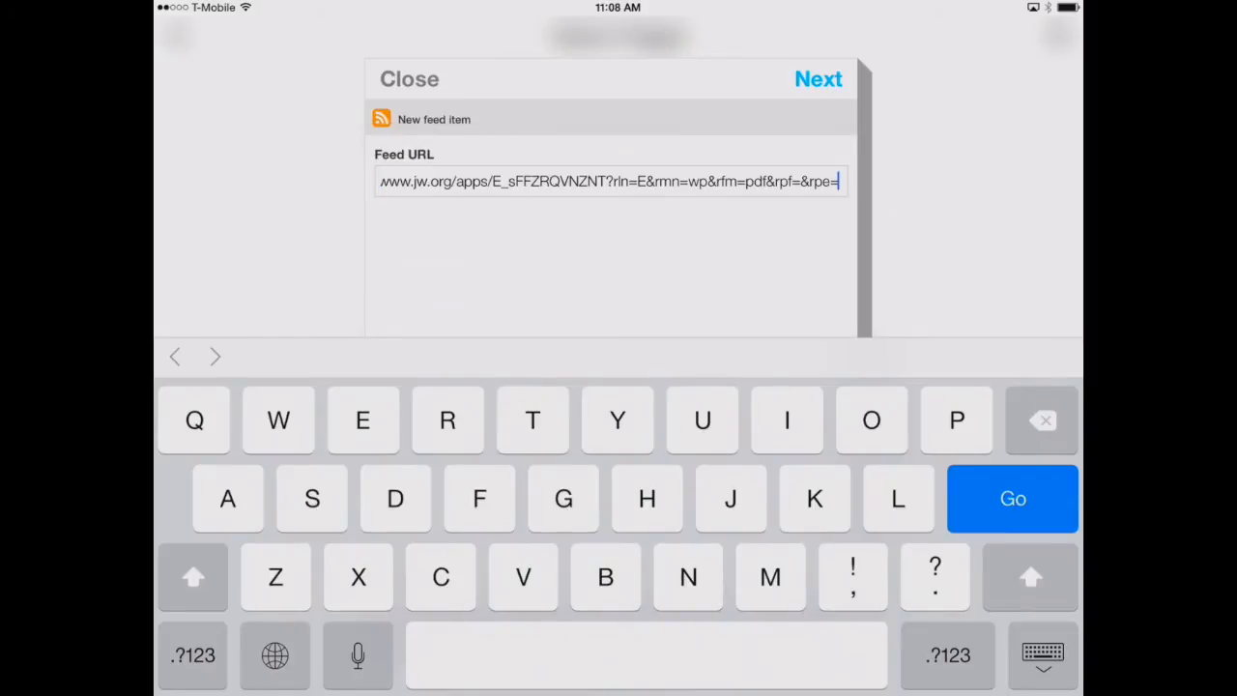
left_click(818, 78)
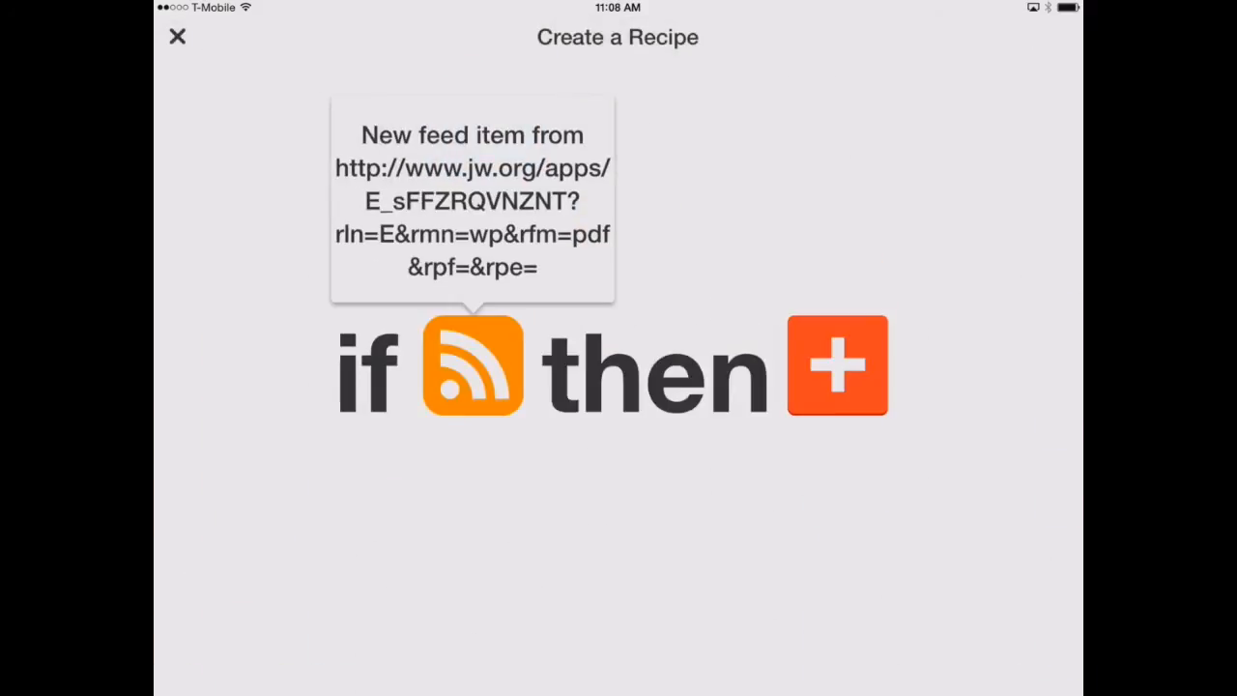
left_click(837, 365)
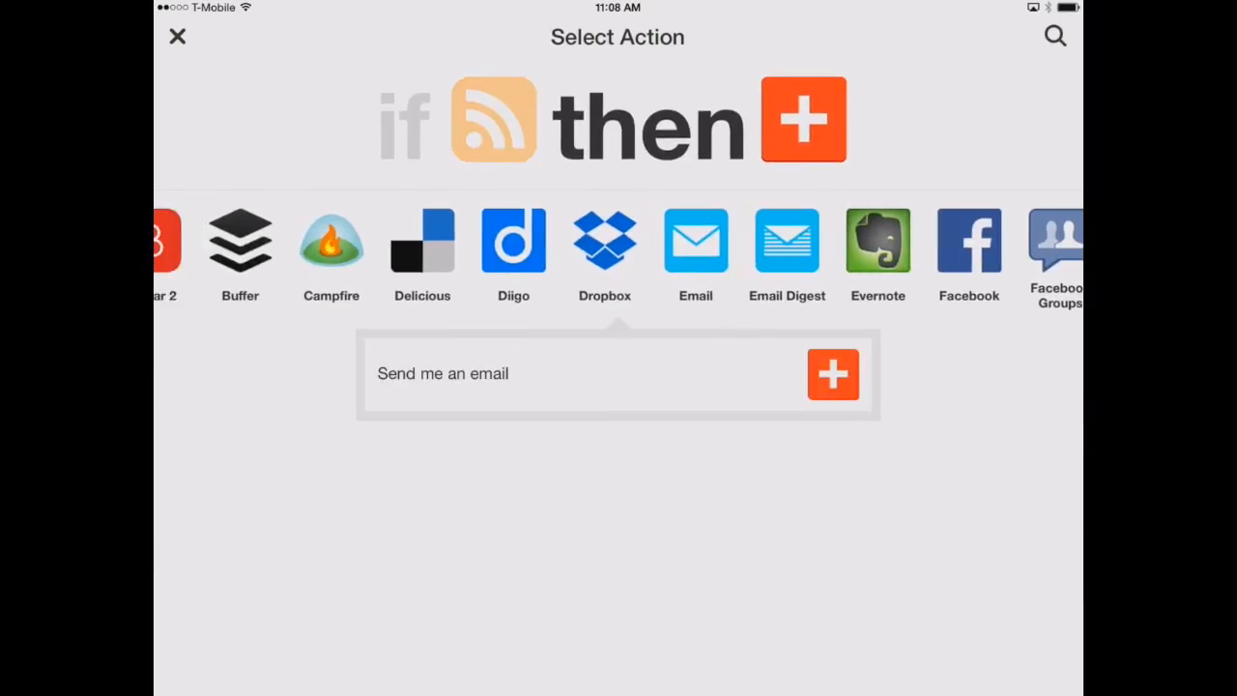
left_click(604, 240)
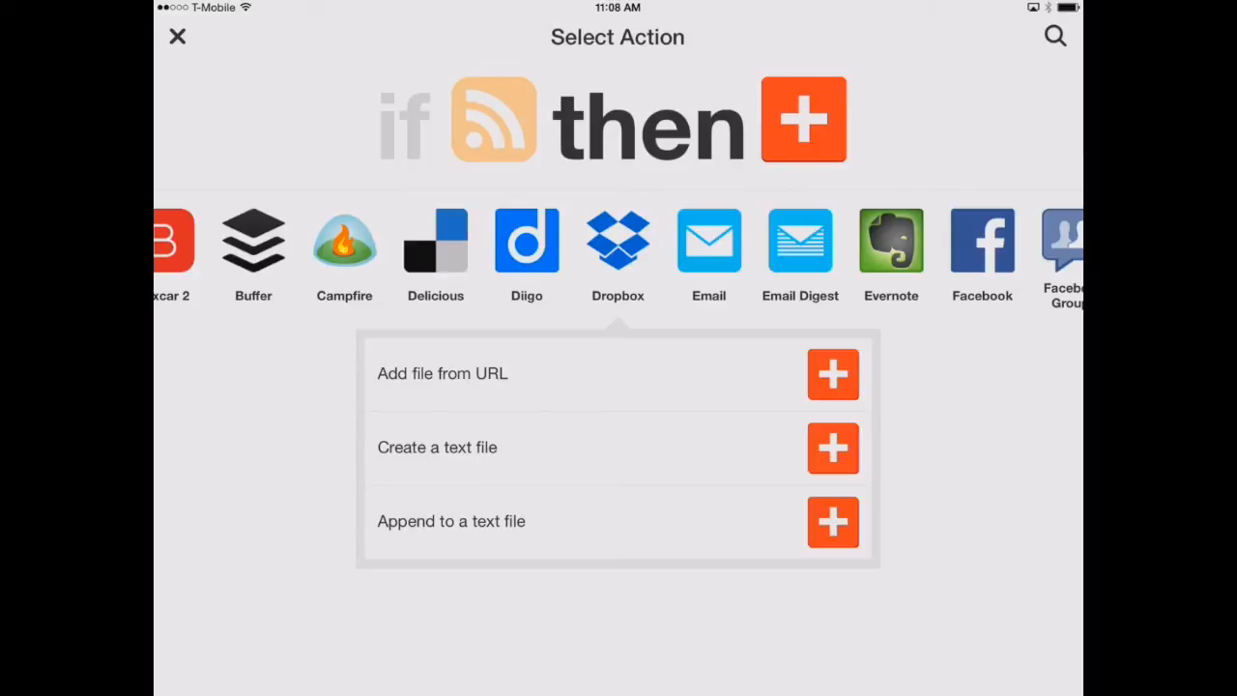
left_click(442, 373)
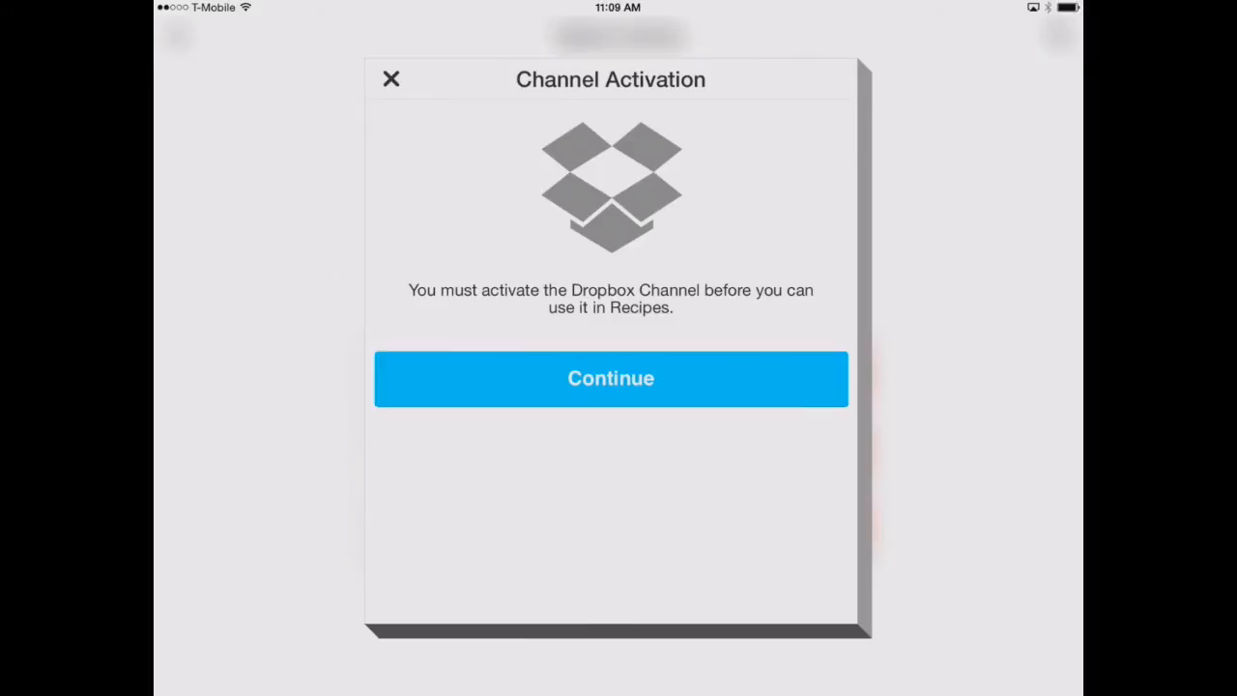
Activate the Dropbox channel by signing in to Dropbox and allowing the link
left_click(611, 378)
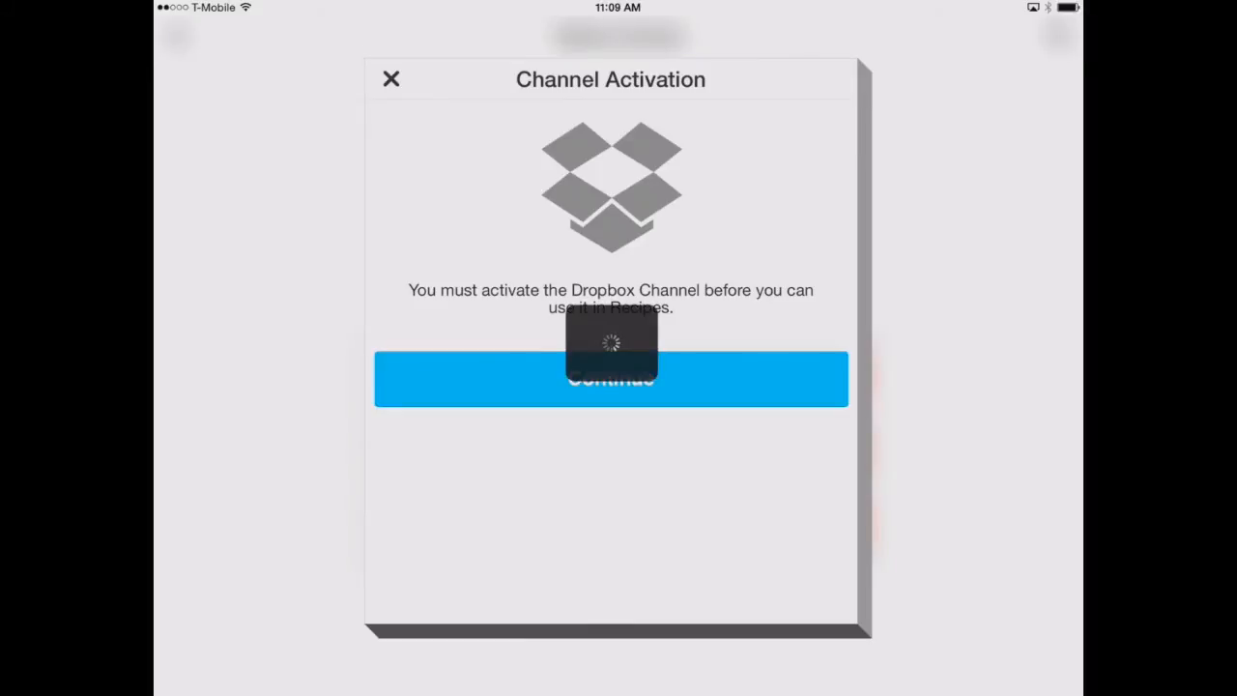
left_click(611, 378)
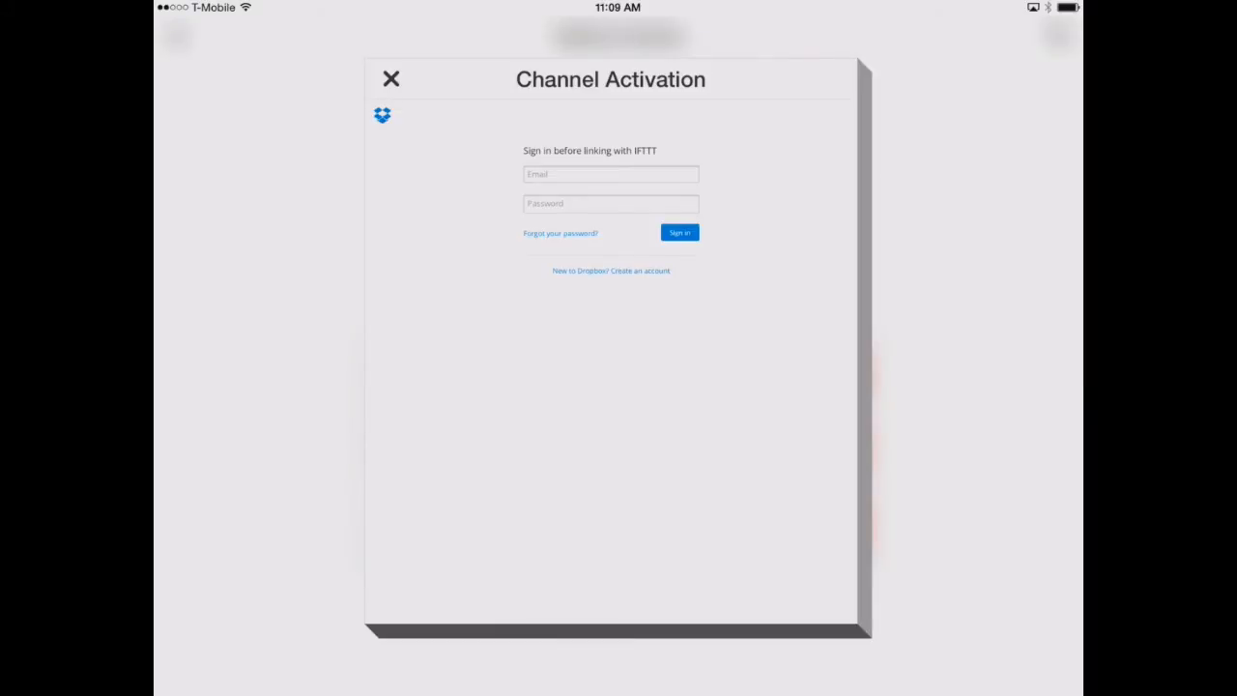
left_click(680, 233)
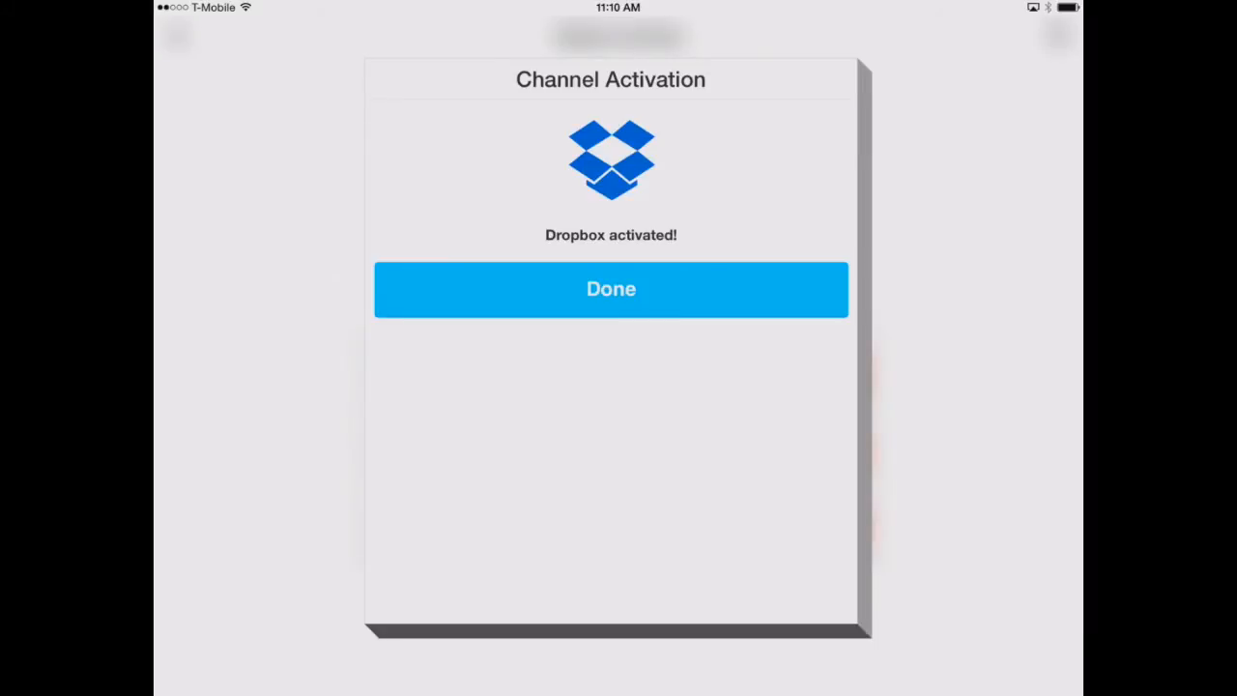
left_click(611, 289)
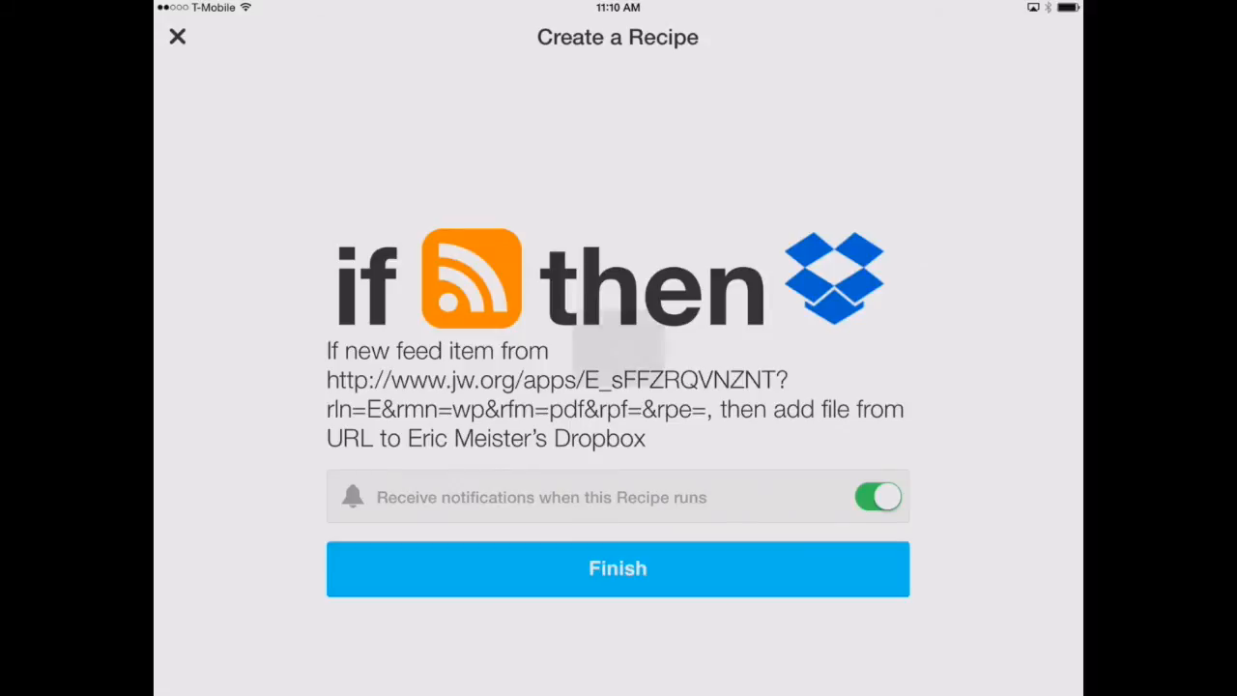
Finish the jw.org-feed-to-Dropbox recipe and view its details
left_click(618, 569)
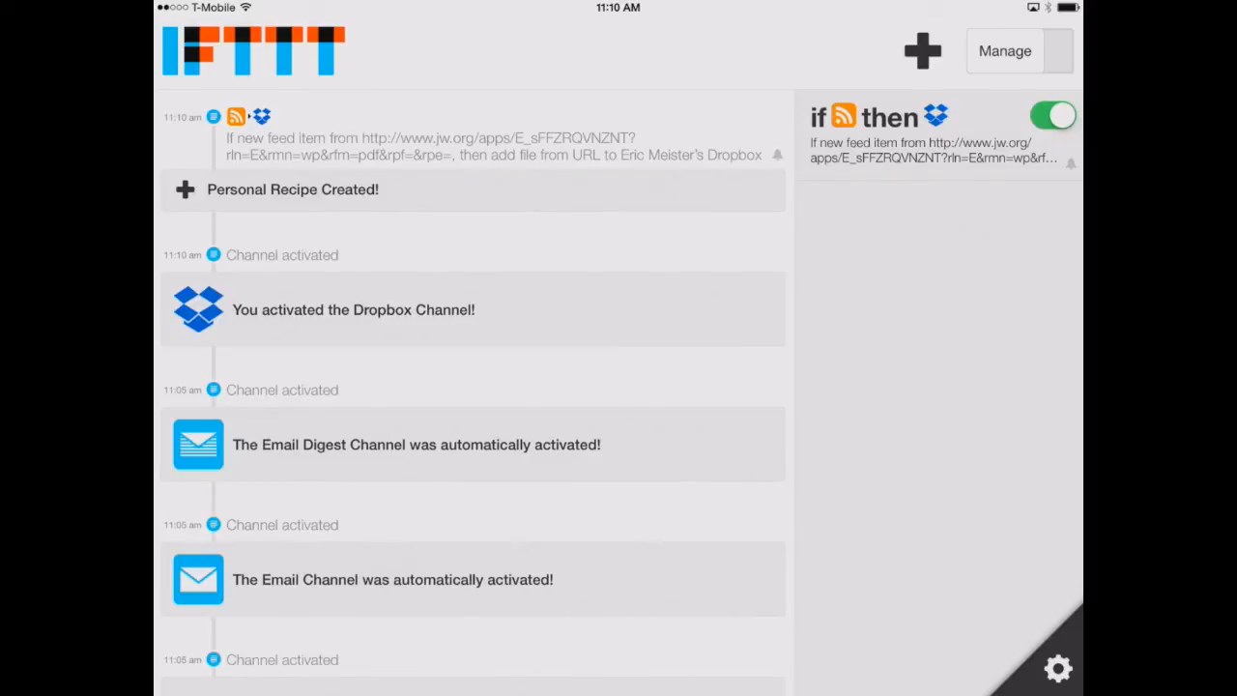
left_click(938, 135)
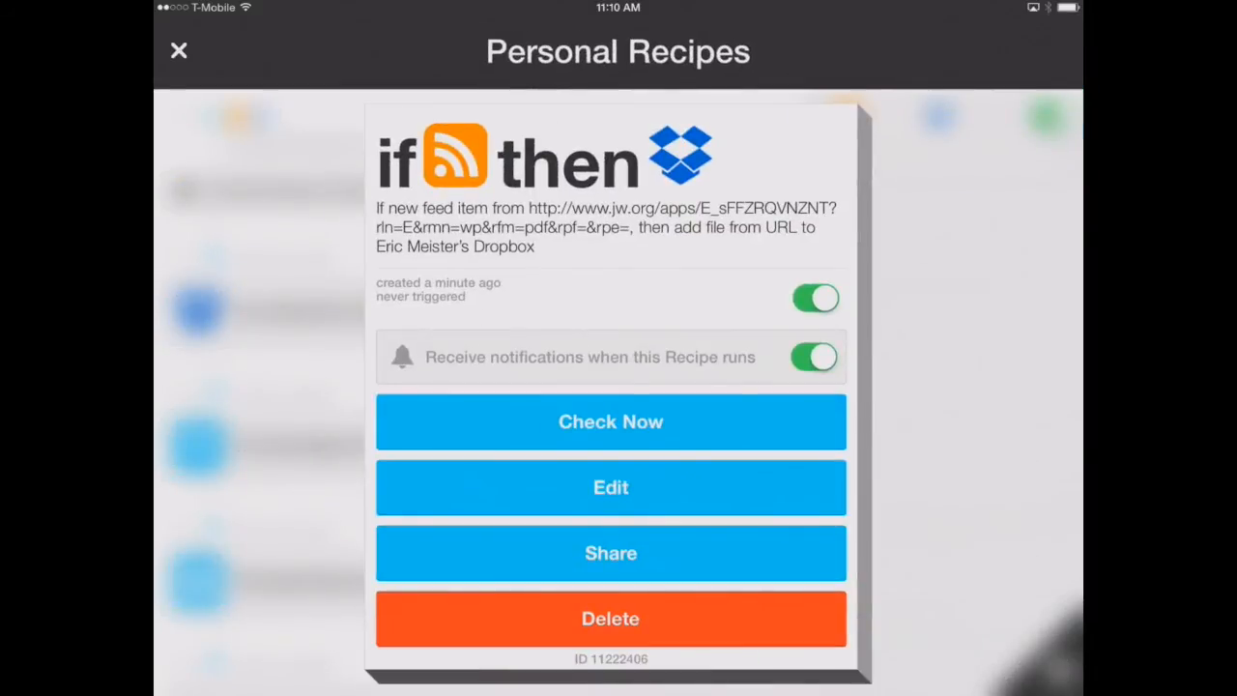
Change the recipe's Dropbox folder path to 'Magazine Downloads' and run Check Now
left_click(611, 487)
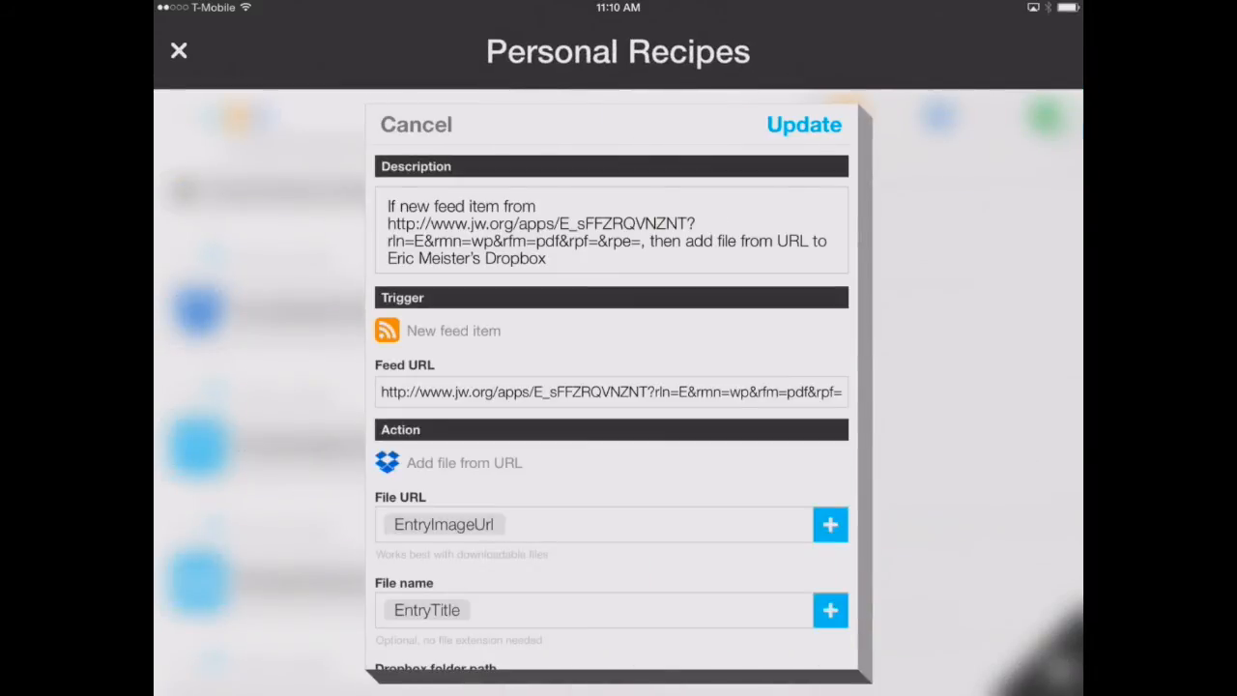
scroll("down", 3)
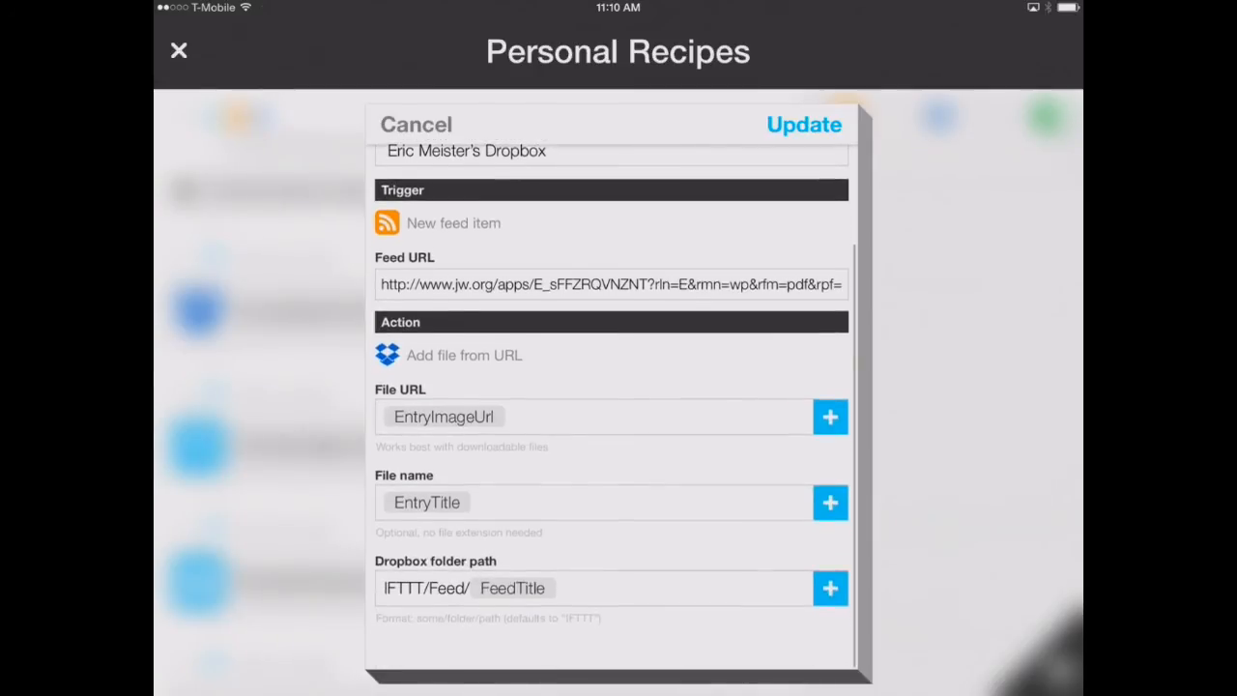
scroll("down", 3)
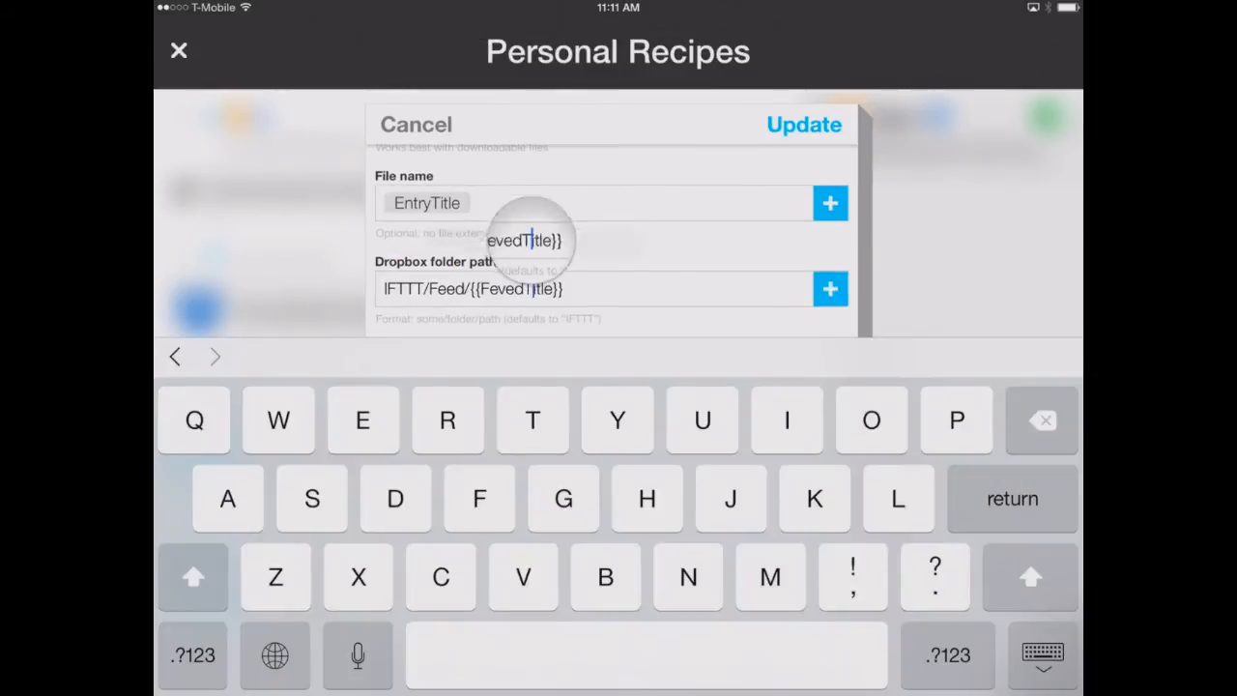
double_click(473, 288)
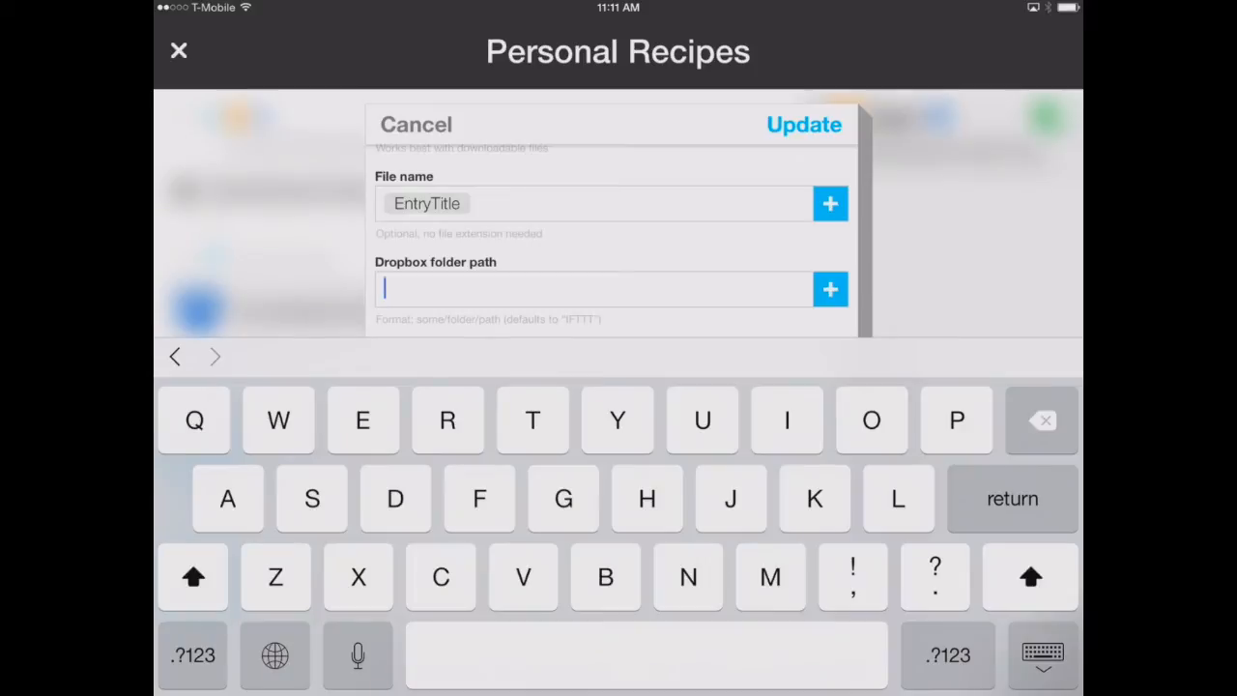
type("Magazine Dow")
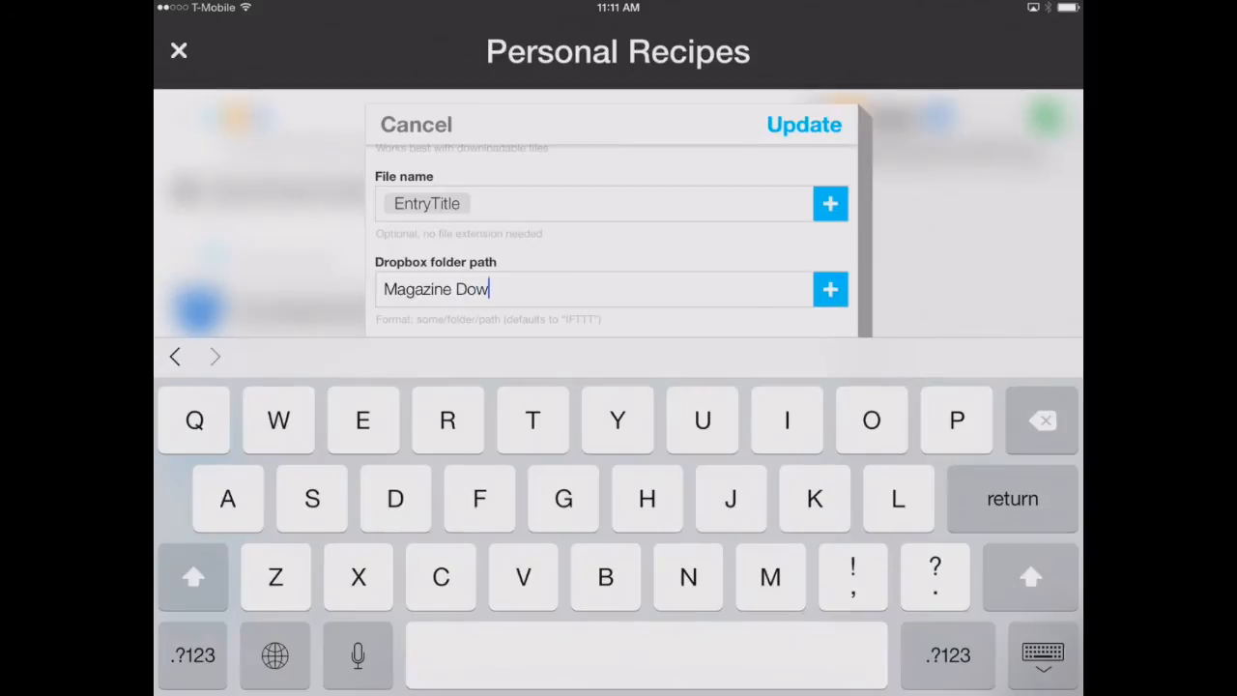
type("nloads")
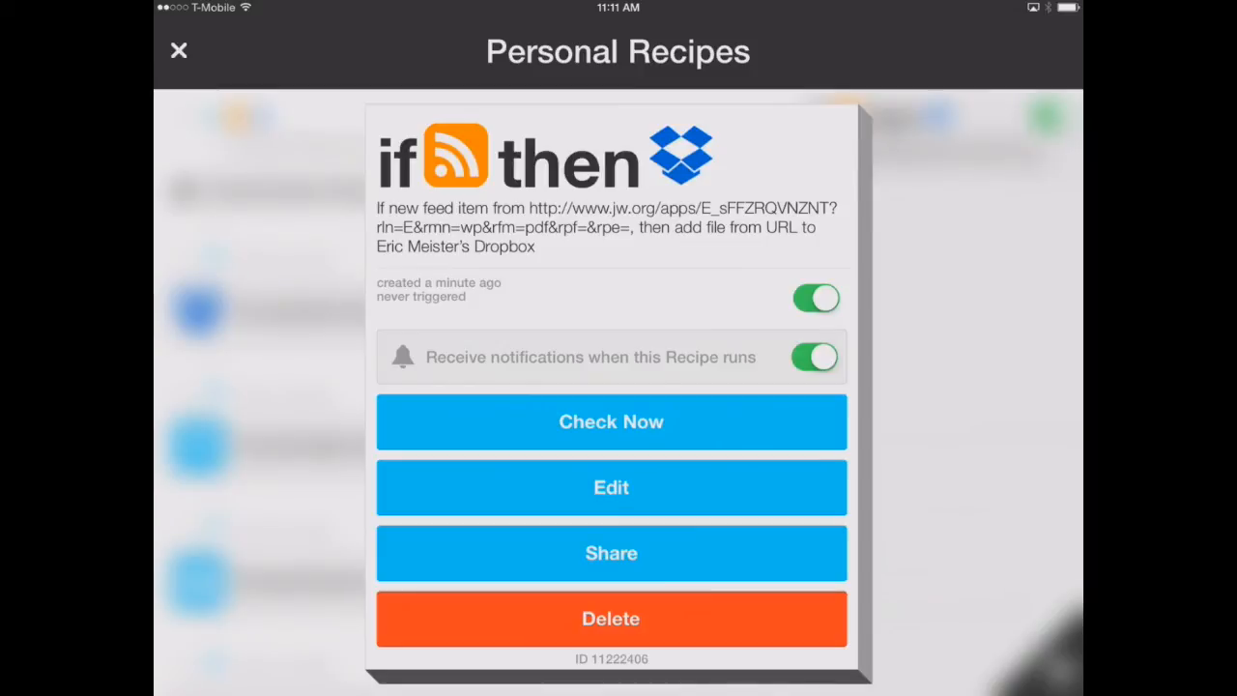
left_click(611, 421)
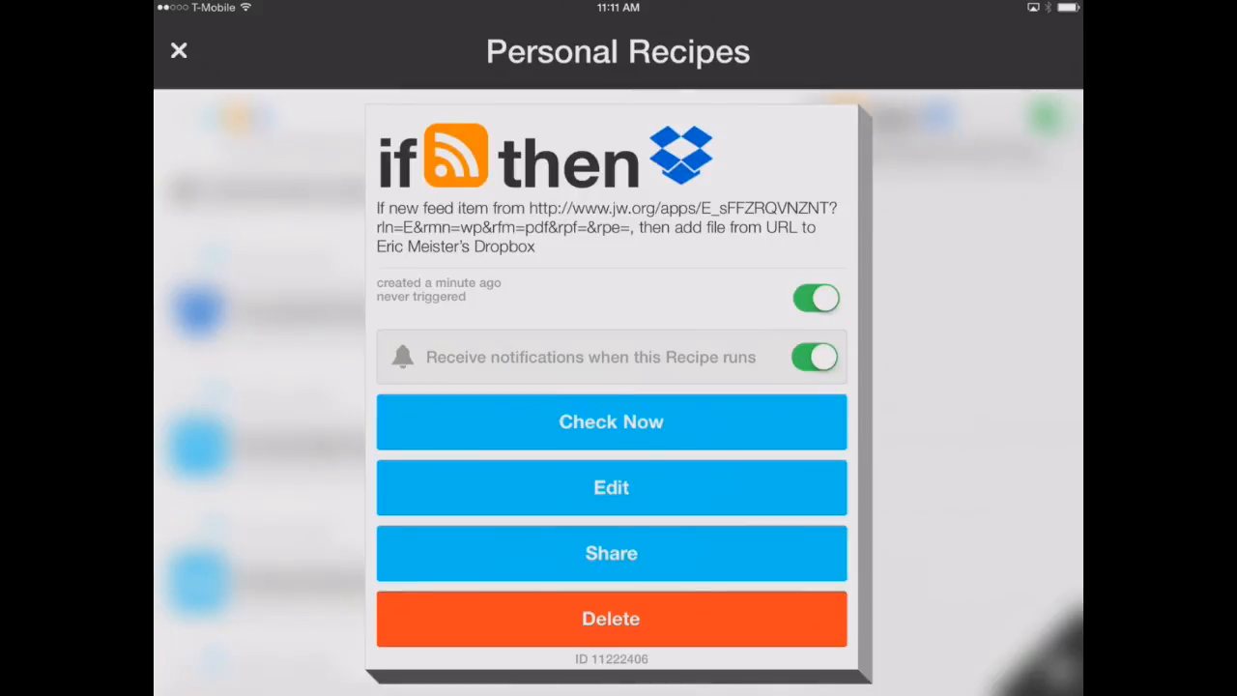
left_click(177, 50)
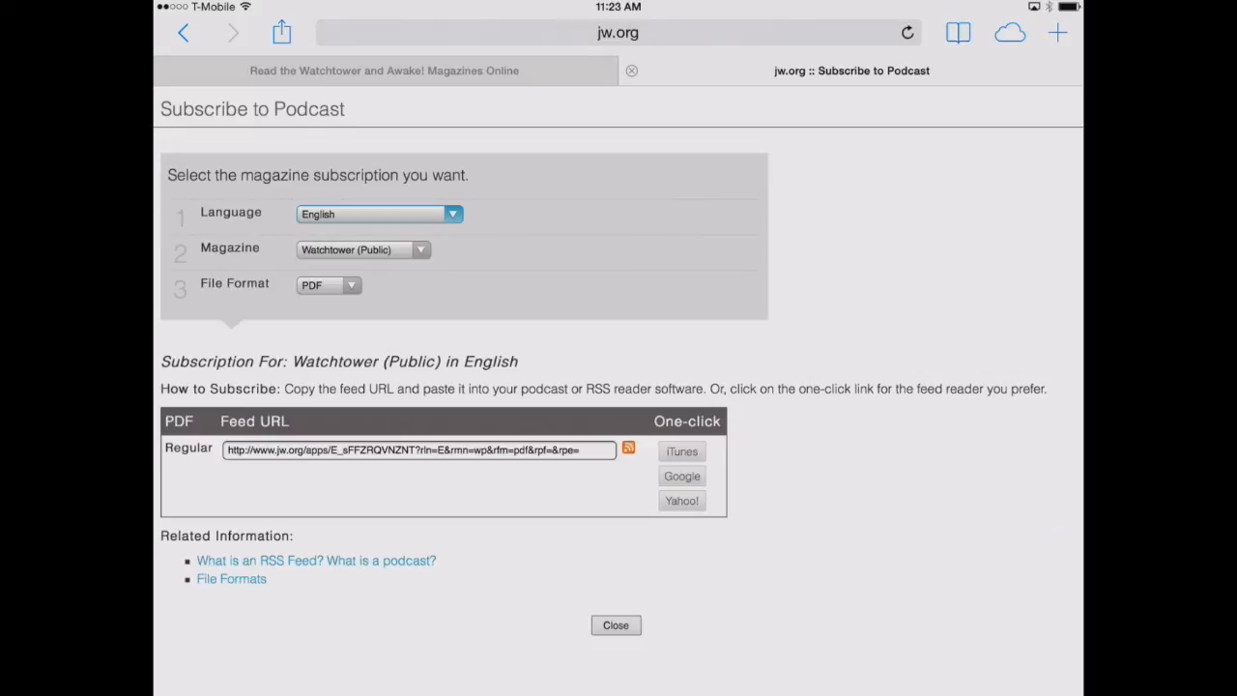
left_click(377, 213)
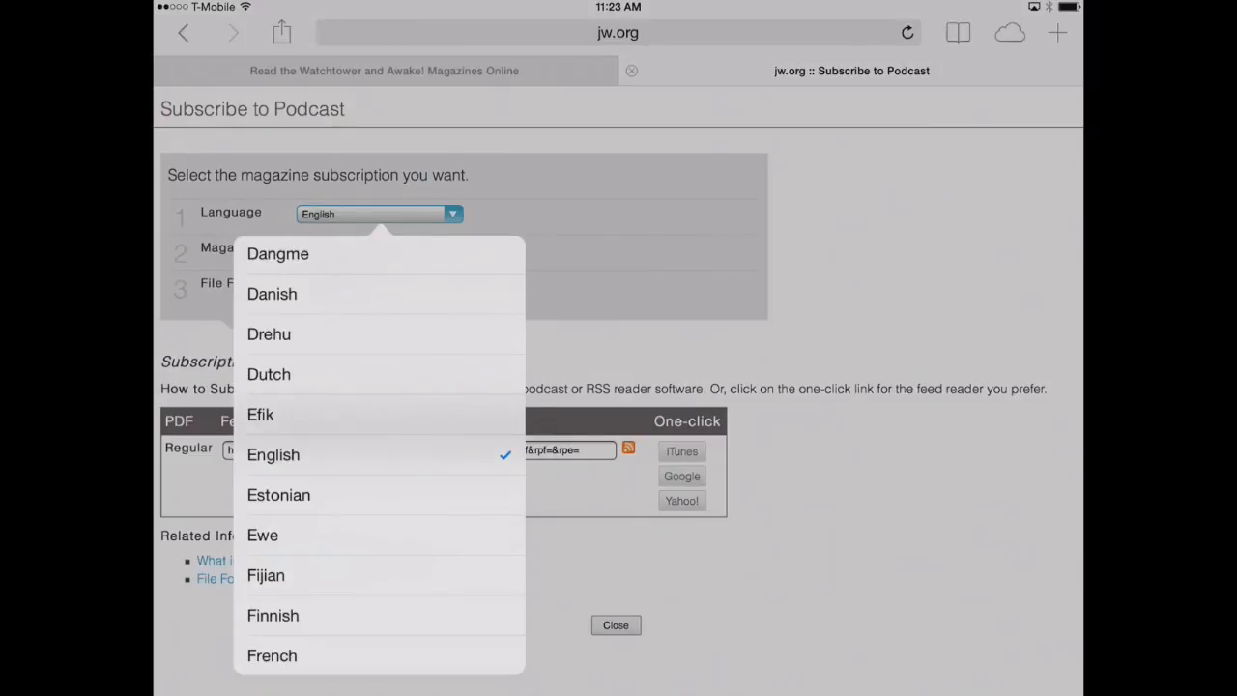
left_click(274, 455)
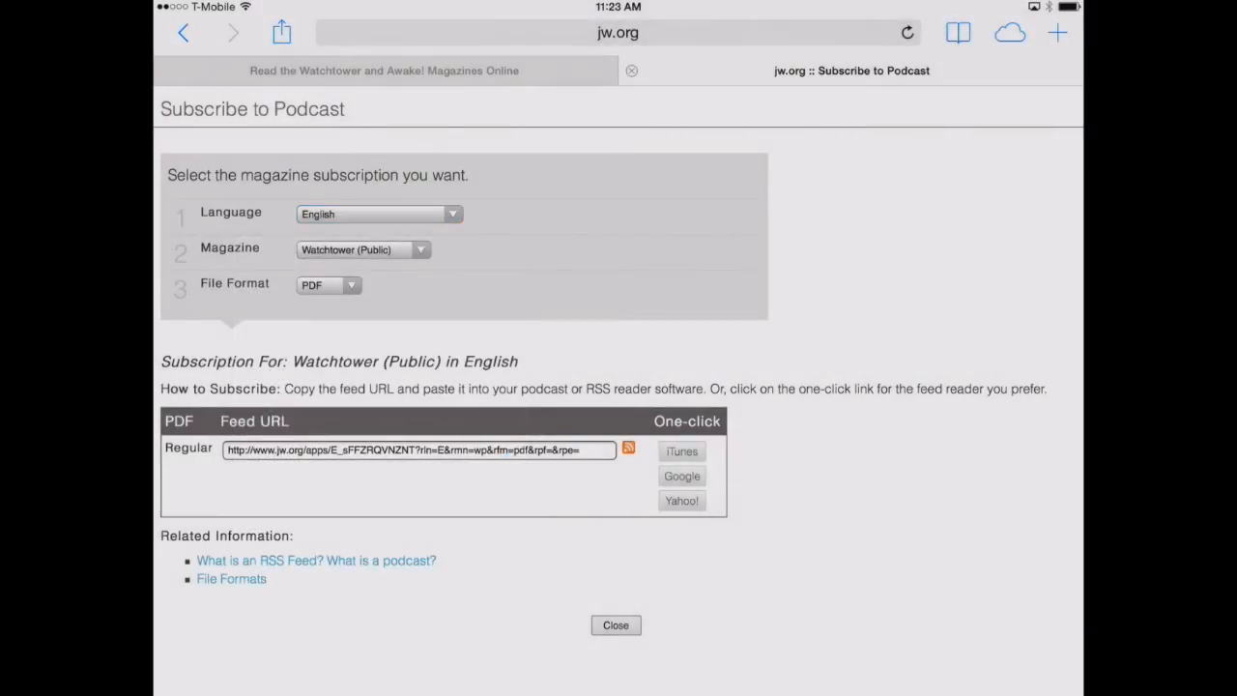
left_click(362, 249)
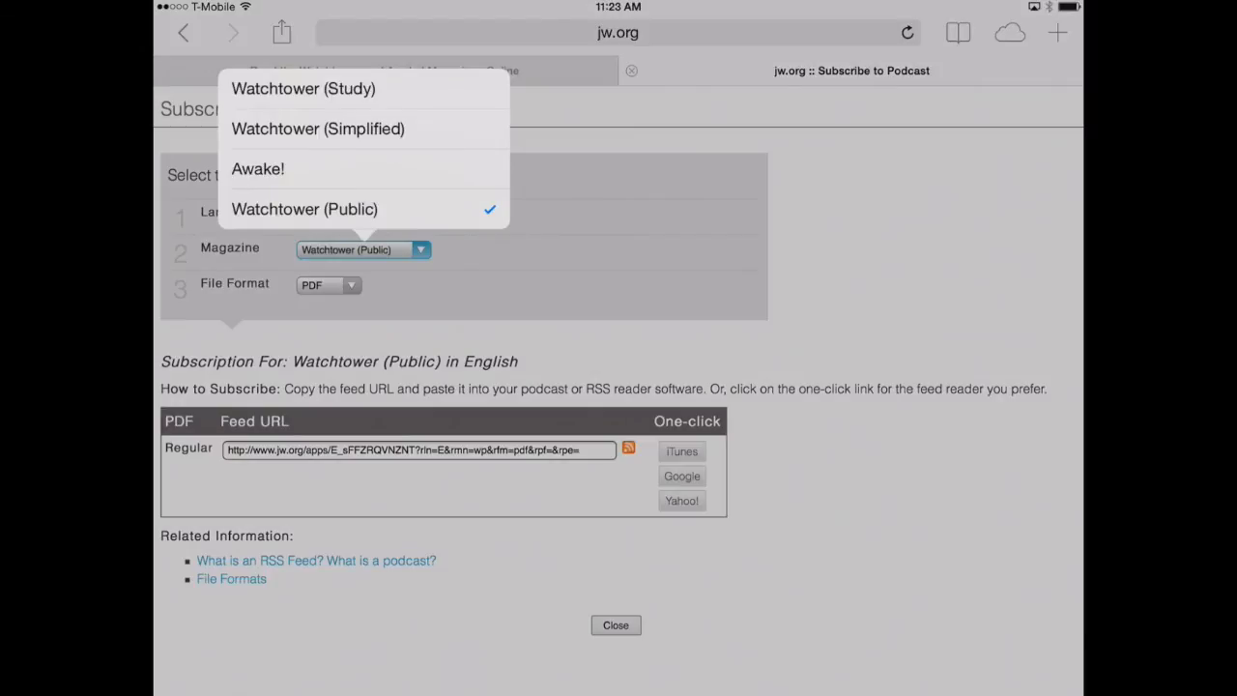
left_click(304, 209)
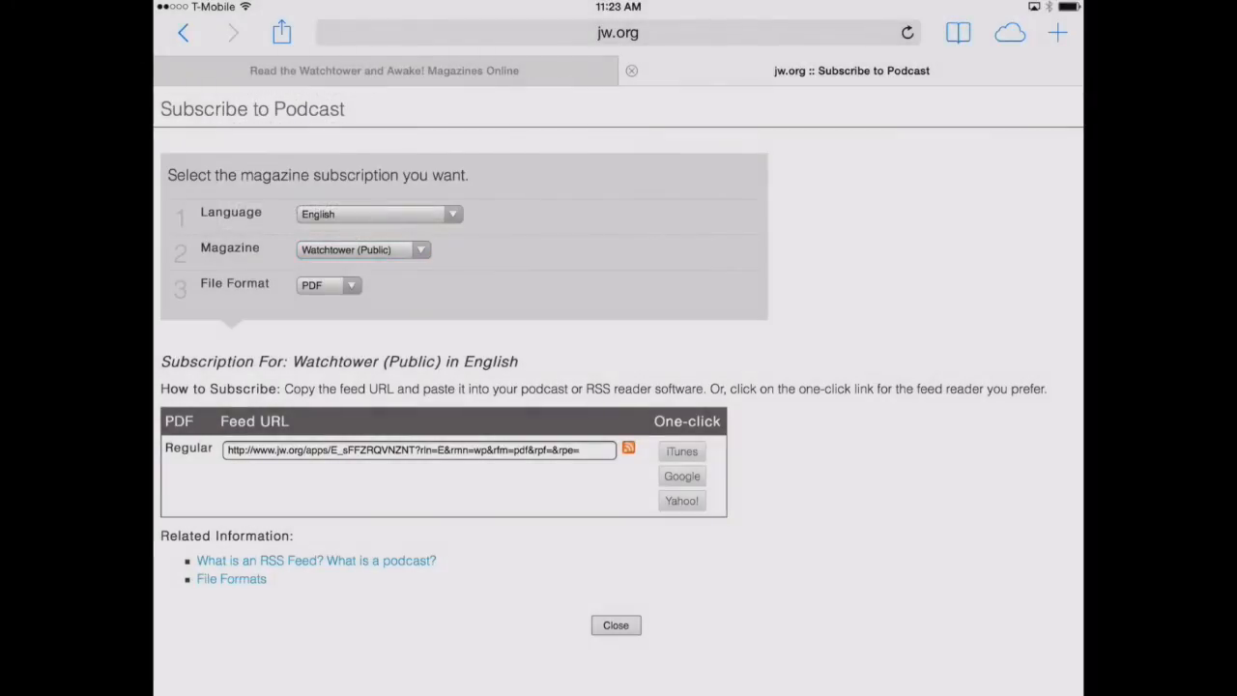
left_click(329, 284)
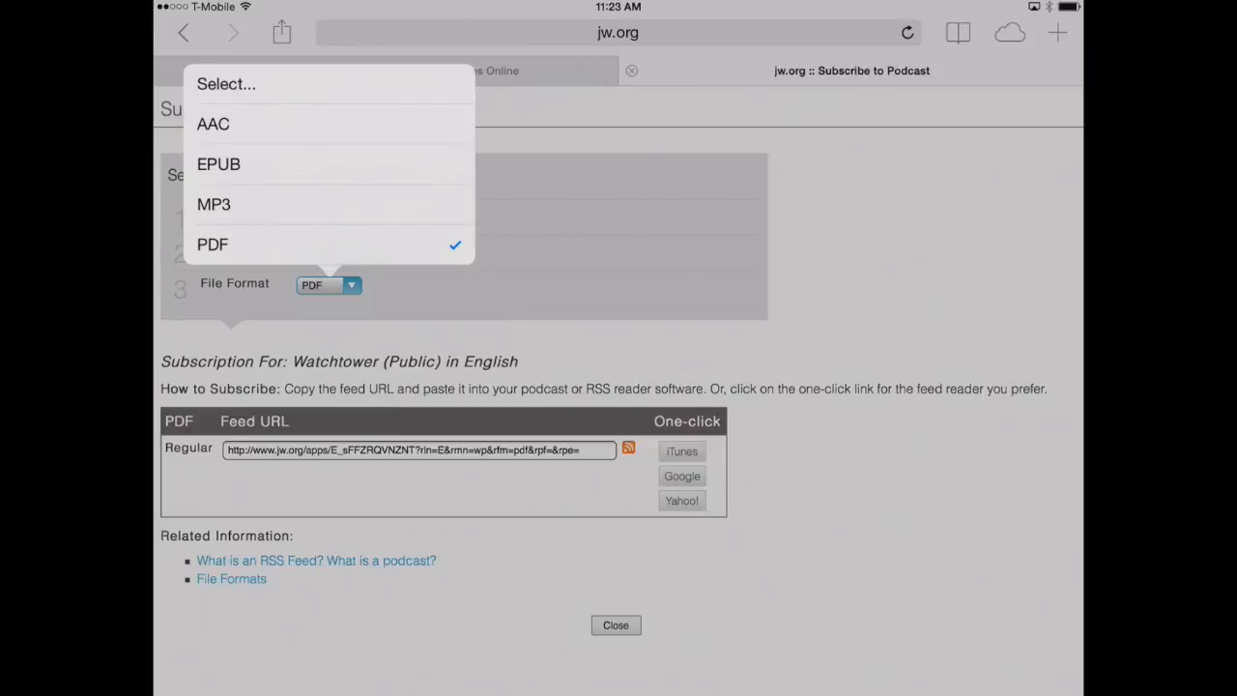
left_click(212, 244)
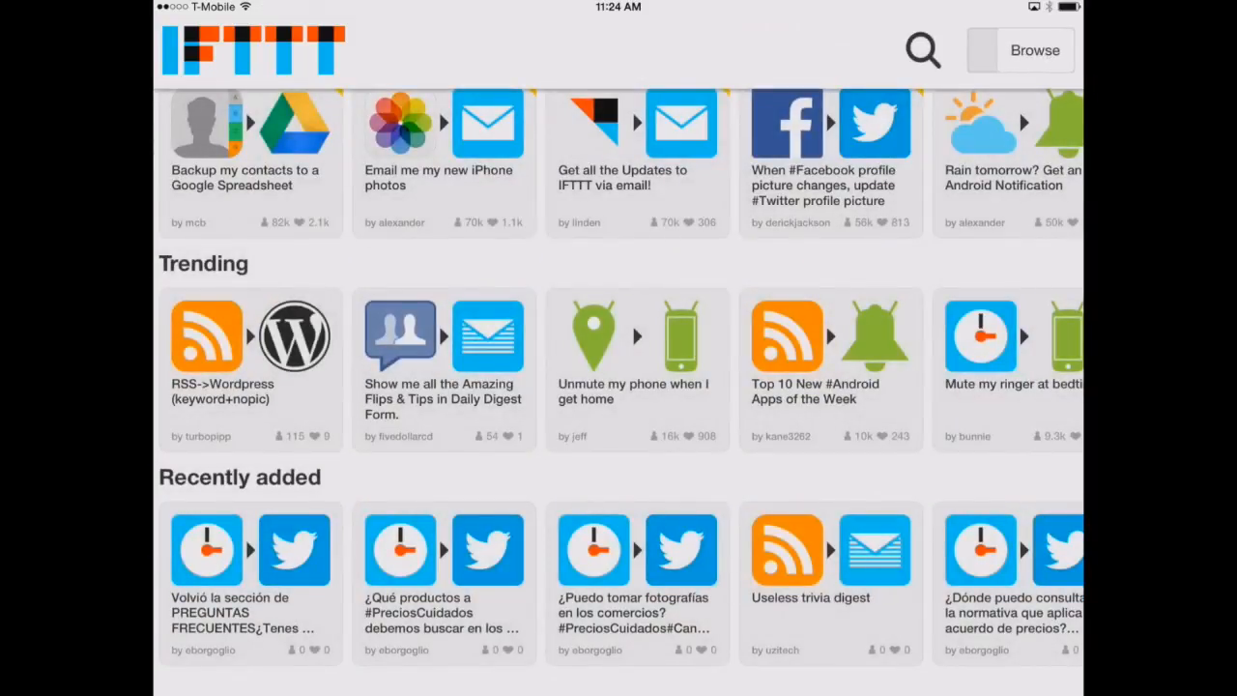
Search IFTTT's shared recipes for 'Appchasers'
left_click(922, 50)
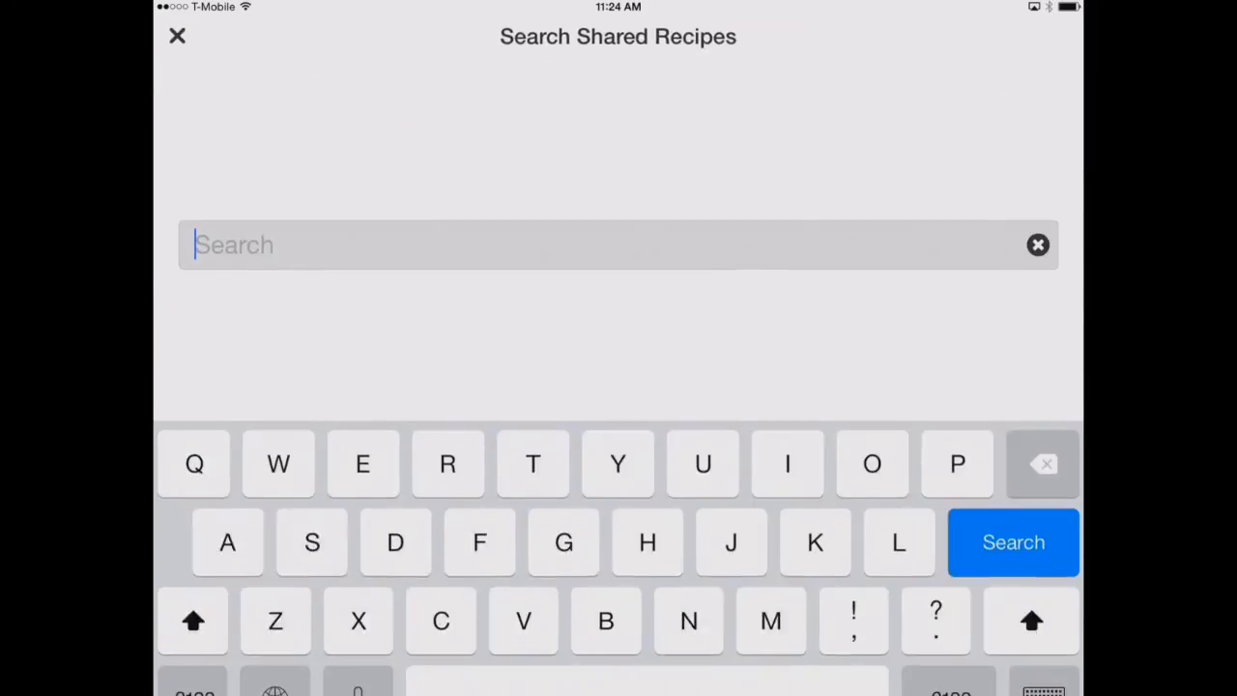
type("App")
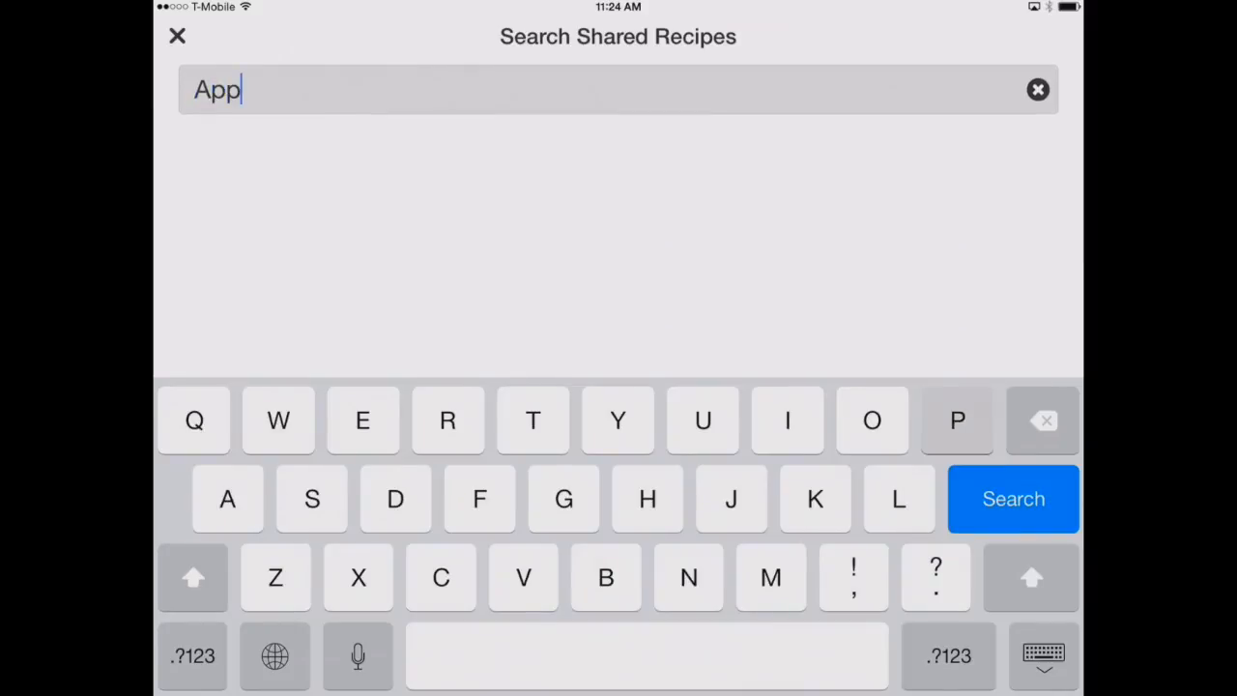
type("chasers")
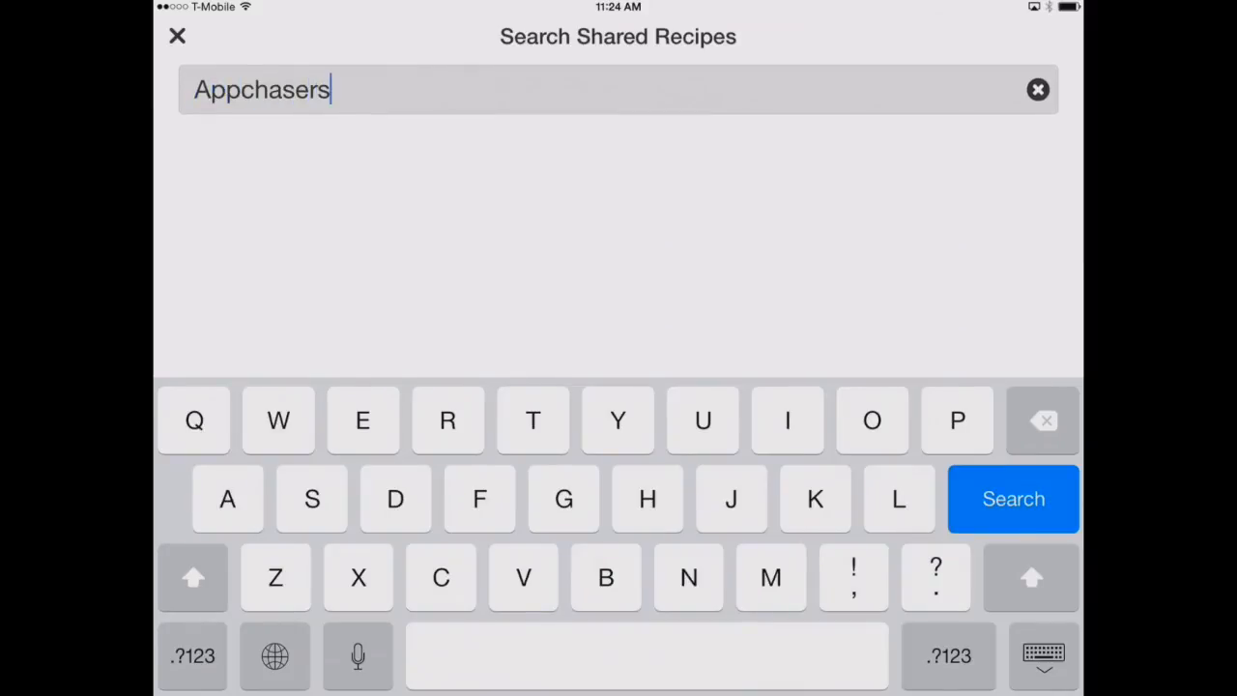
left_click(1013, 497)
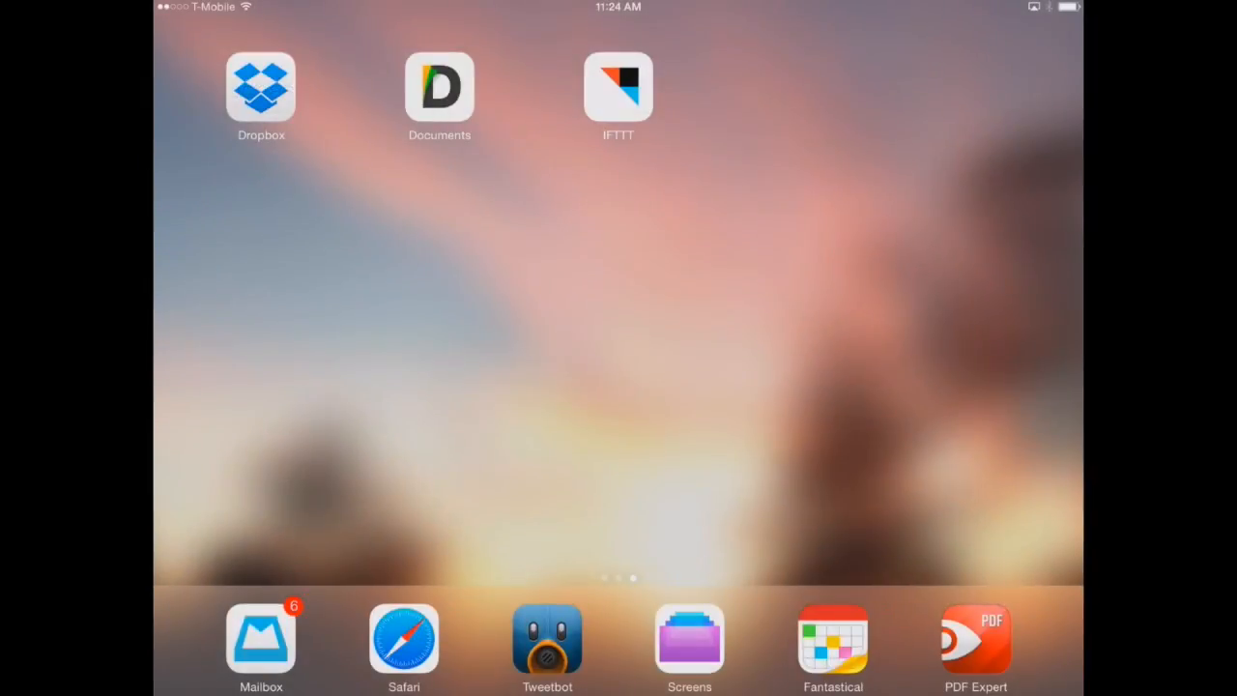
Launch Documents and open wp_e_20140801 from Magazine Downloads
left_click(439, 87)
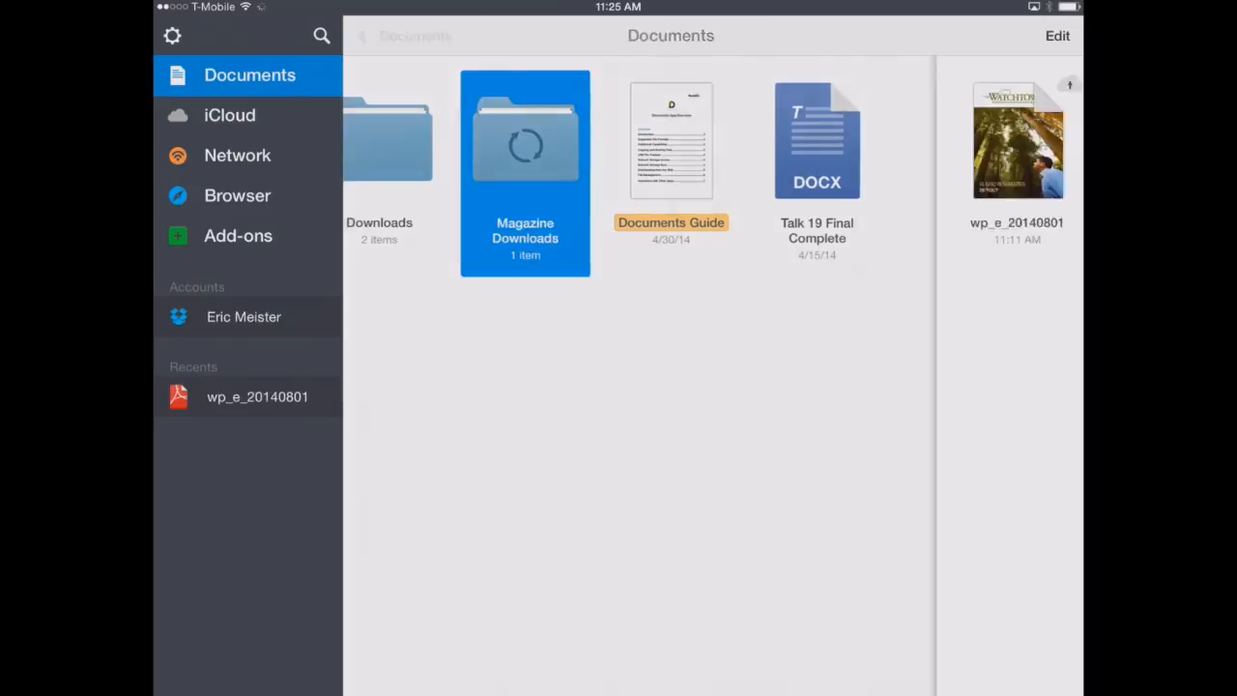
double_click(525, 140)
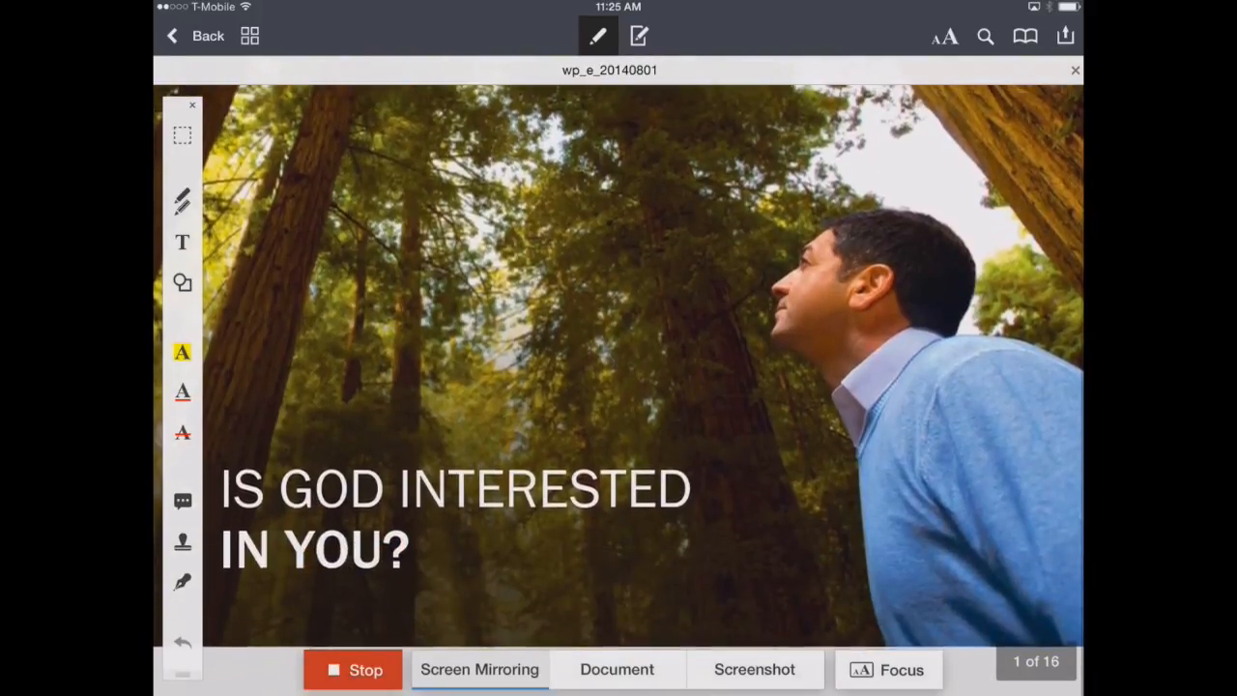
Advance the Watchtower PDF to page 2 of 16 showing the contents
scroll("left", 3)
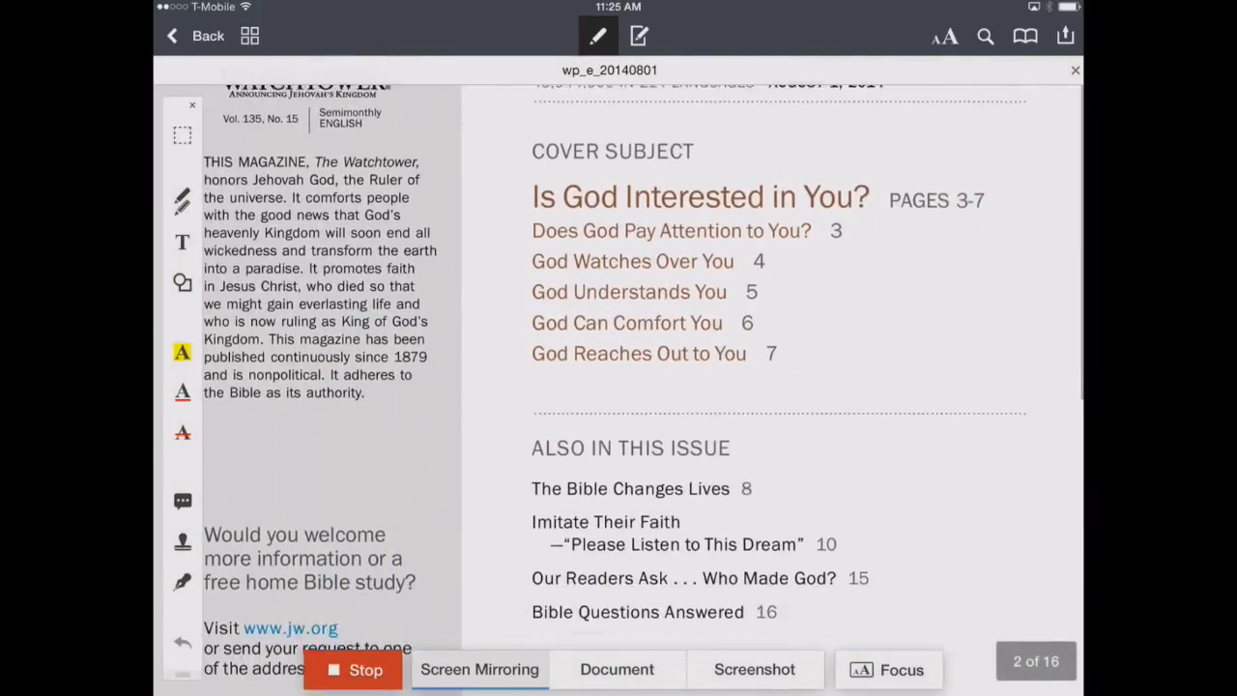